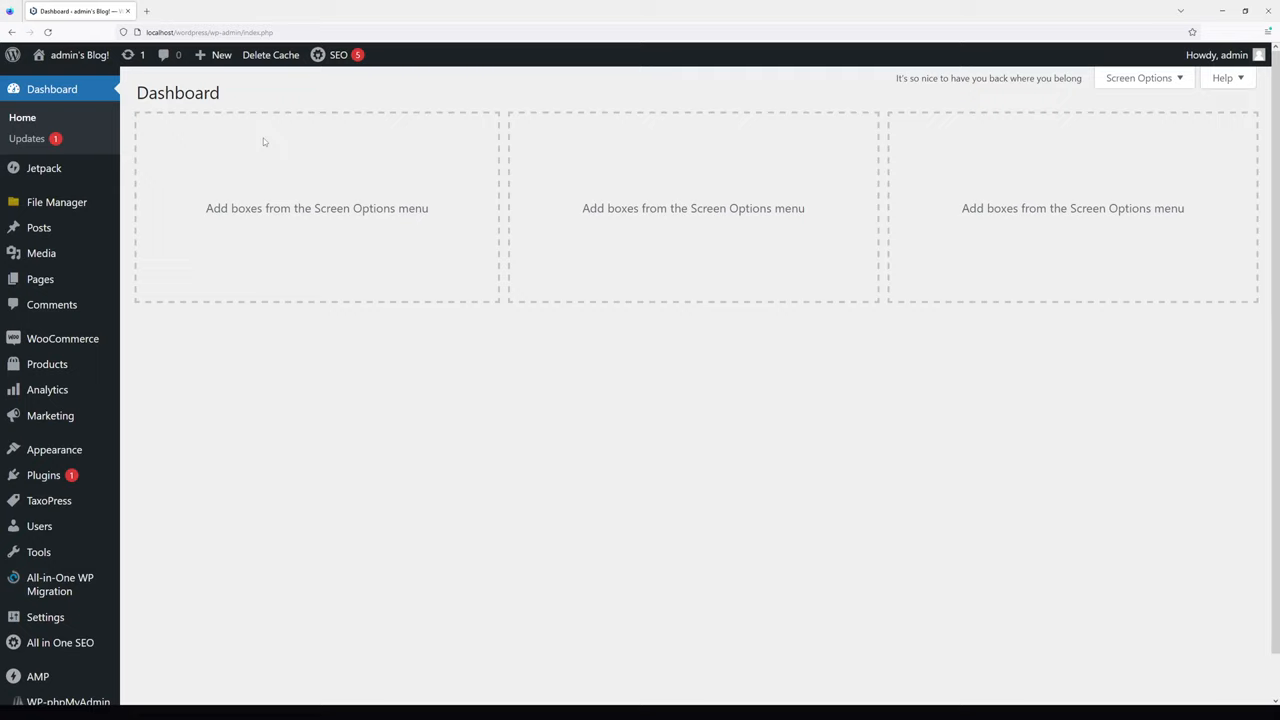
{"action": "mouse_move", "coordinate": [252, 168]}
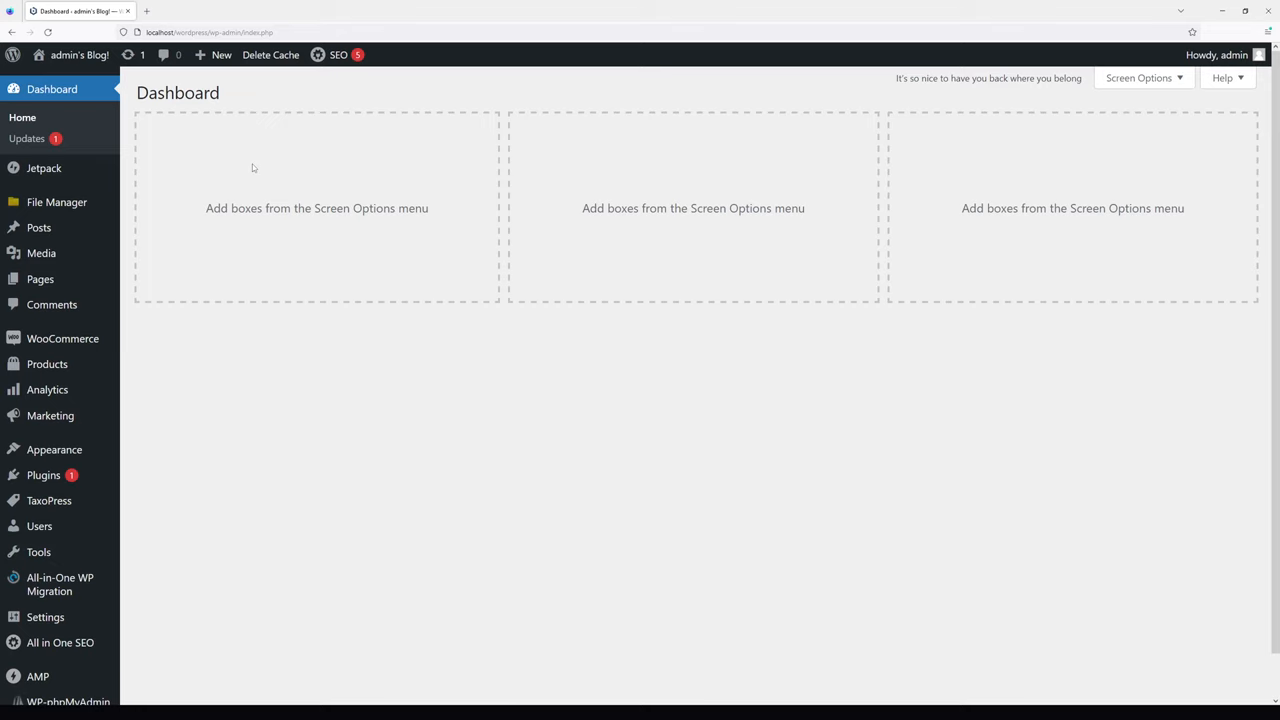
{"action": "mouse_move", "coordinate": [44, 476]}
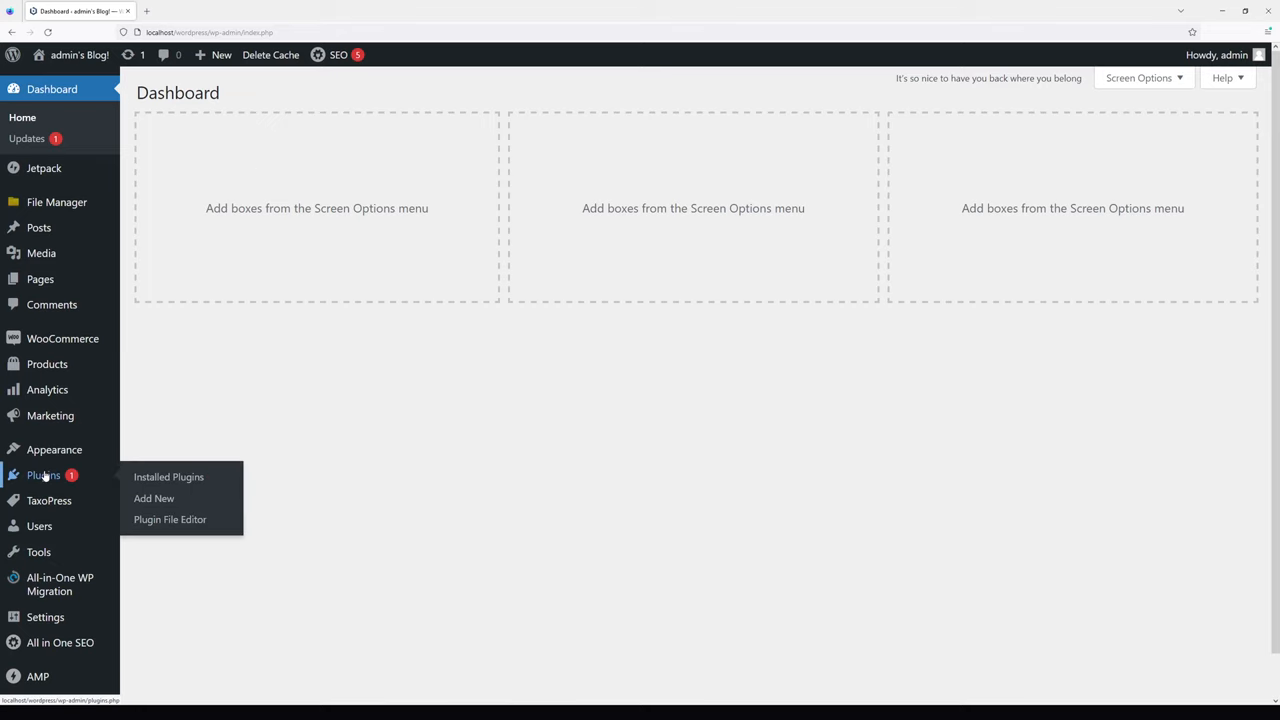
- Go to the Installed Plugins page listing the site's ten plugins
{"action": "left_click", "coordinate": [168, 476]}
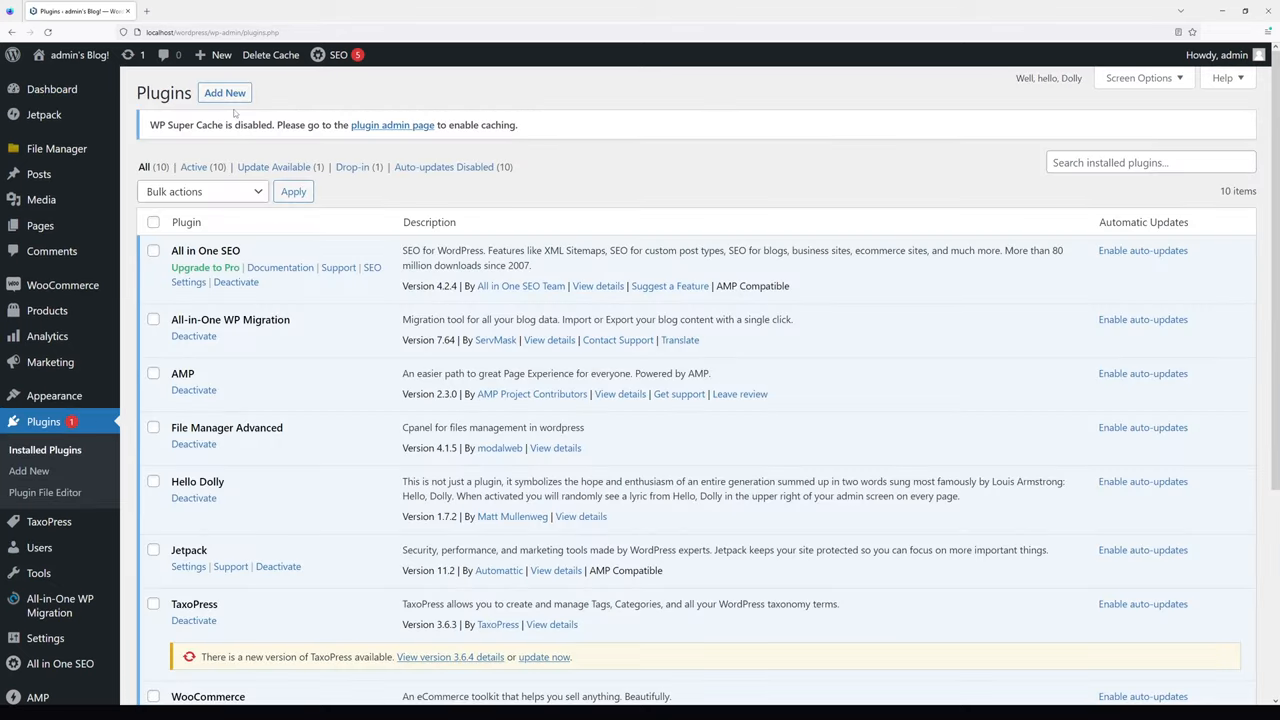
- Search the plugin directory for 'wp rollback' and install the WP Rollback plugin
{"action": "left_click", "coordinate": [224, 92]}
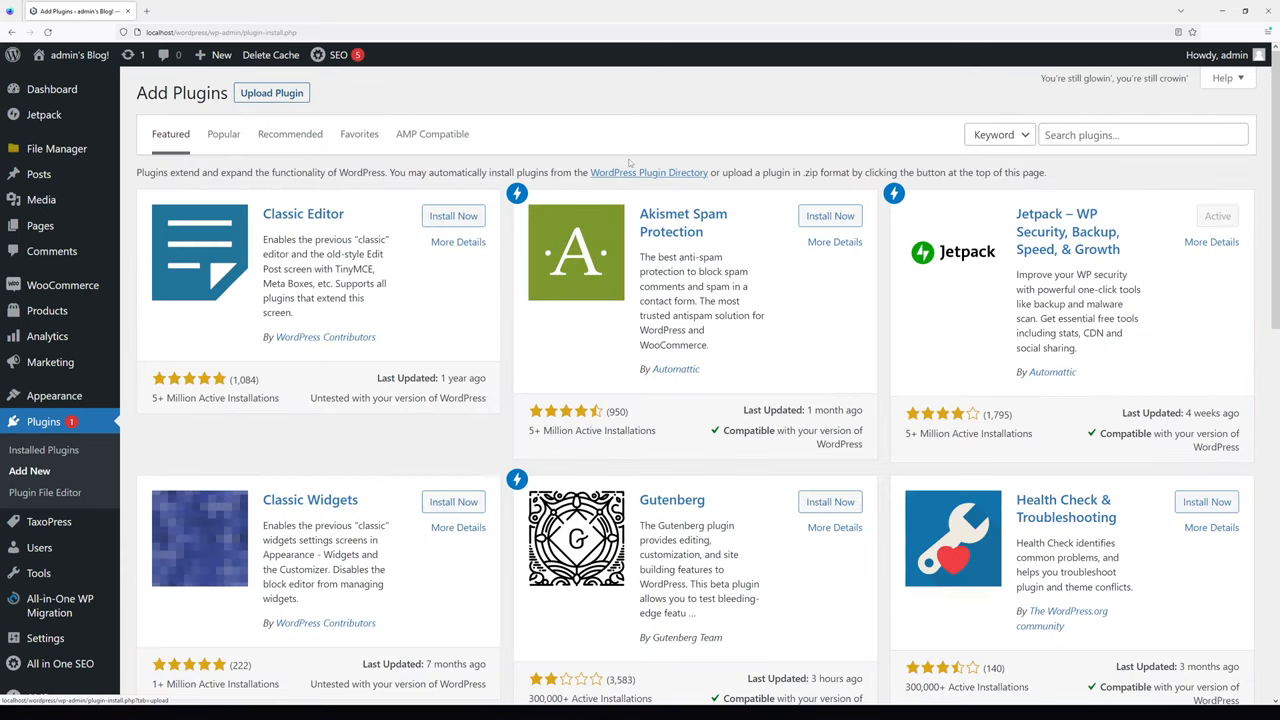
{"action": "left_click", "coordinate": [1144, 134]}
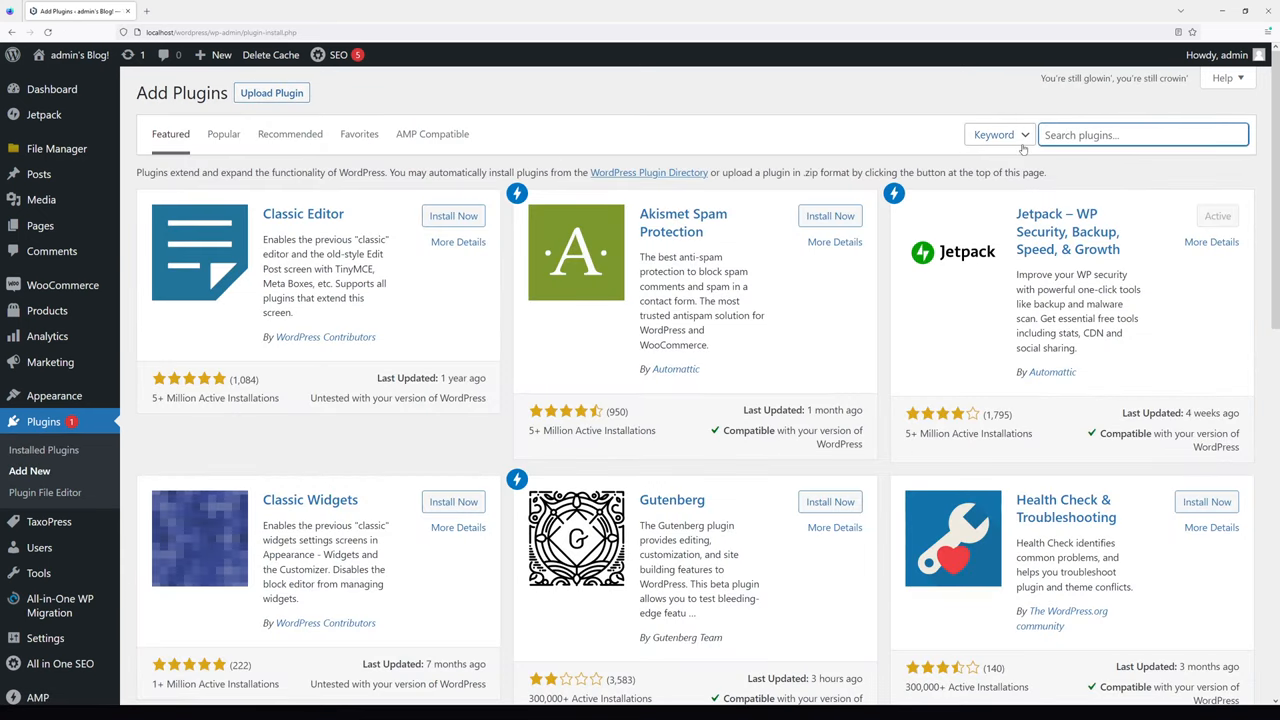
{"action": "type", "text": "wp rollback"}
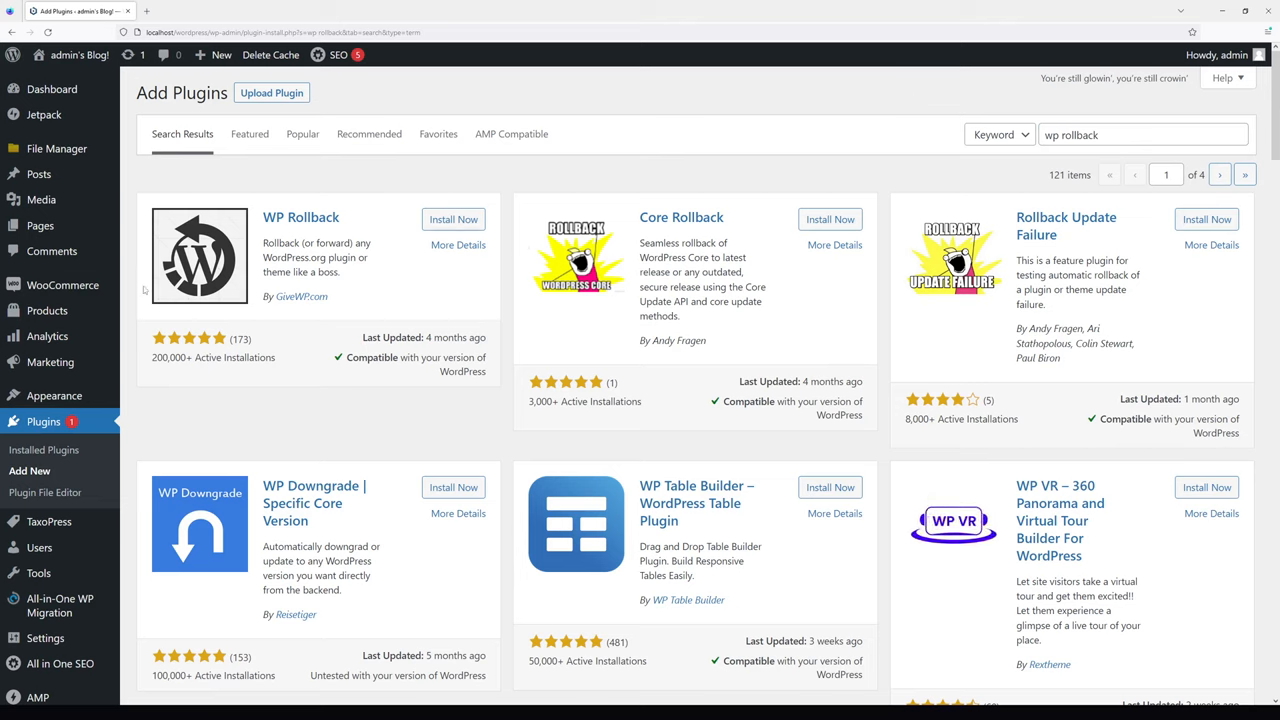
{"action": "left_click", "coordinate": [452, 218]}
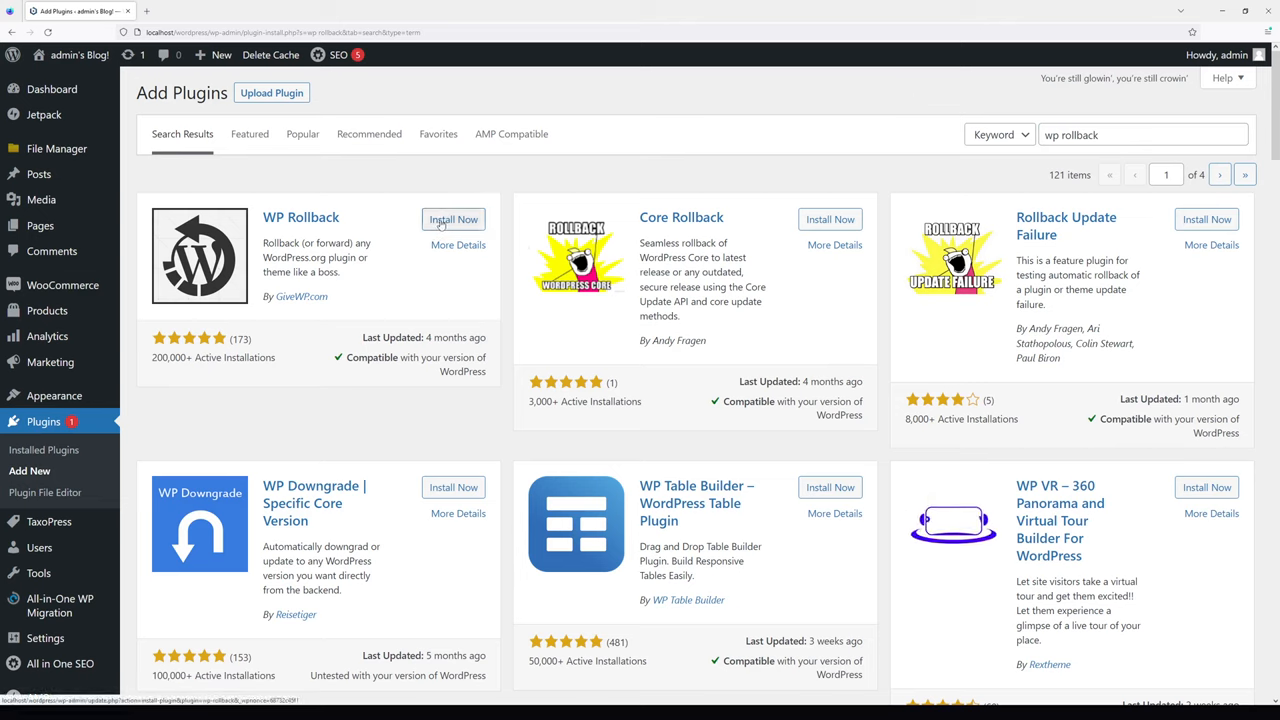
{"action": "left_click", "coordinate": [452, 218]}
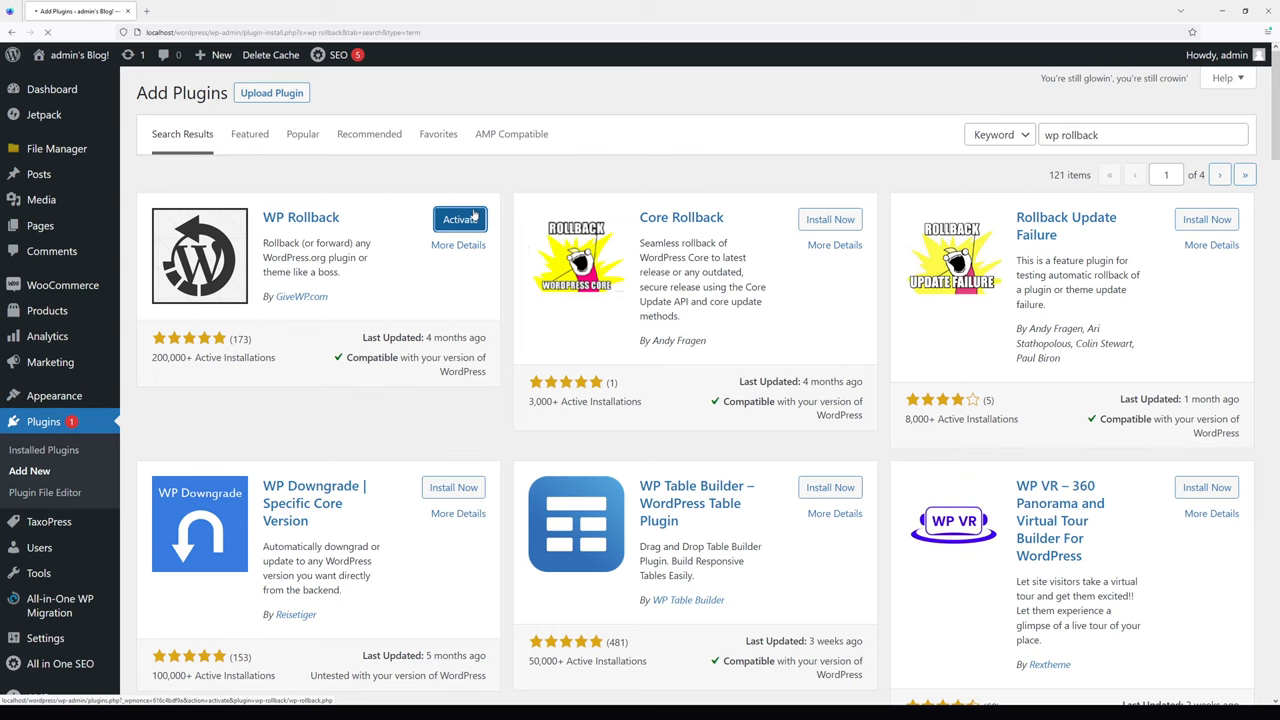
- Activate WP Rollback and locate WooCommerce in the Installed Plugins list
{"action": "left_click", "coordinate": [460, 218]}
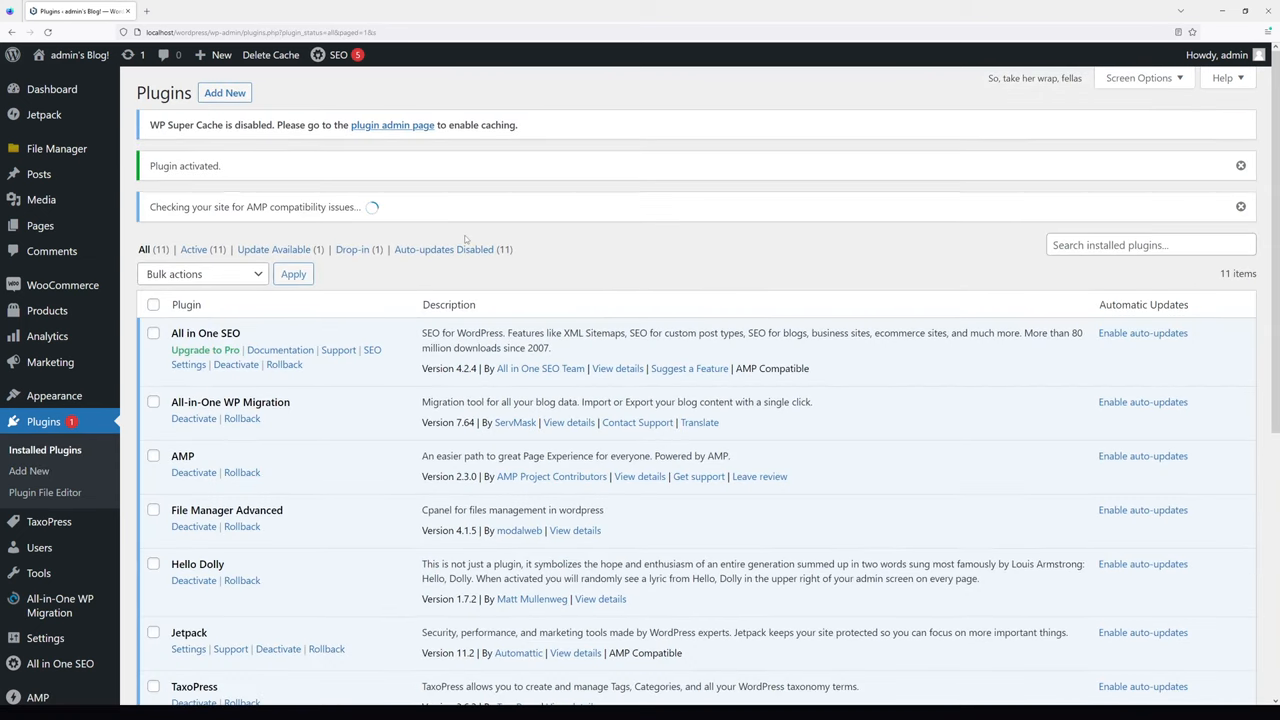
{"action": "scroll", "scroll_direction": "down", "scroll_amount": 3}
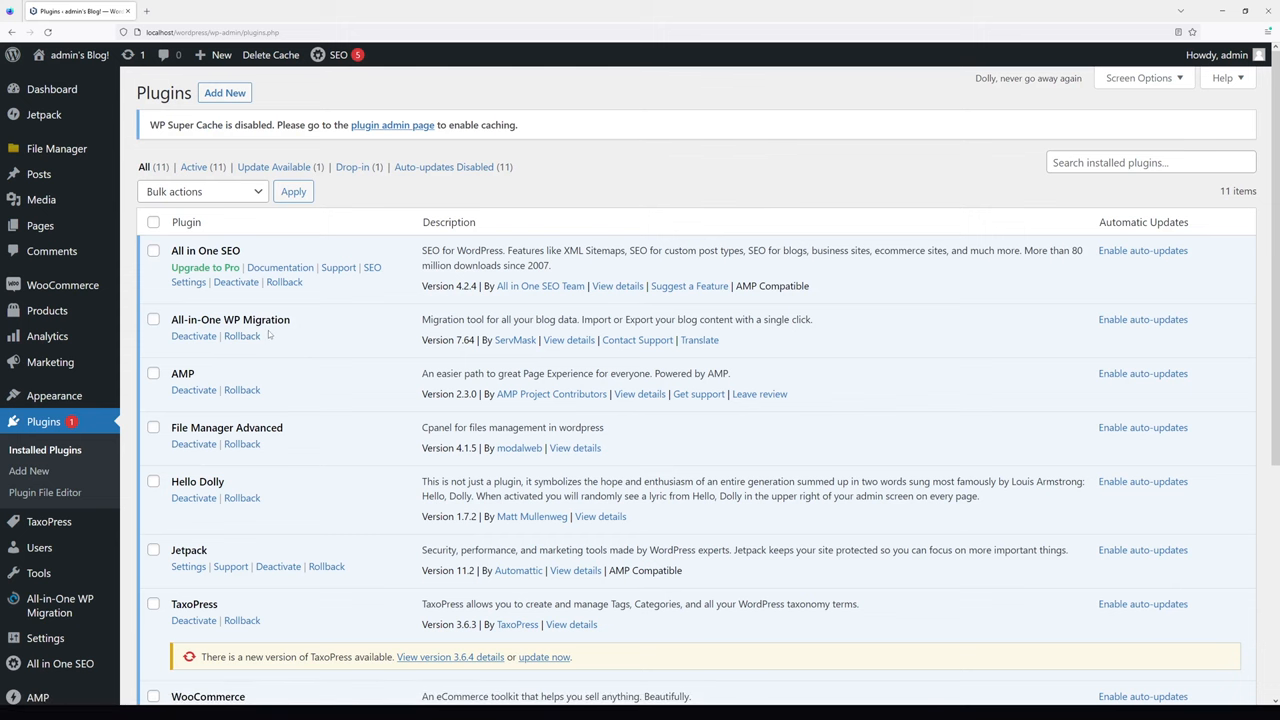
{"action": "scroll", "scroll_direction": "down", "scroll_amount": 3}
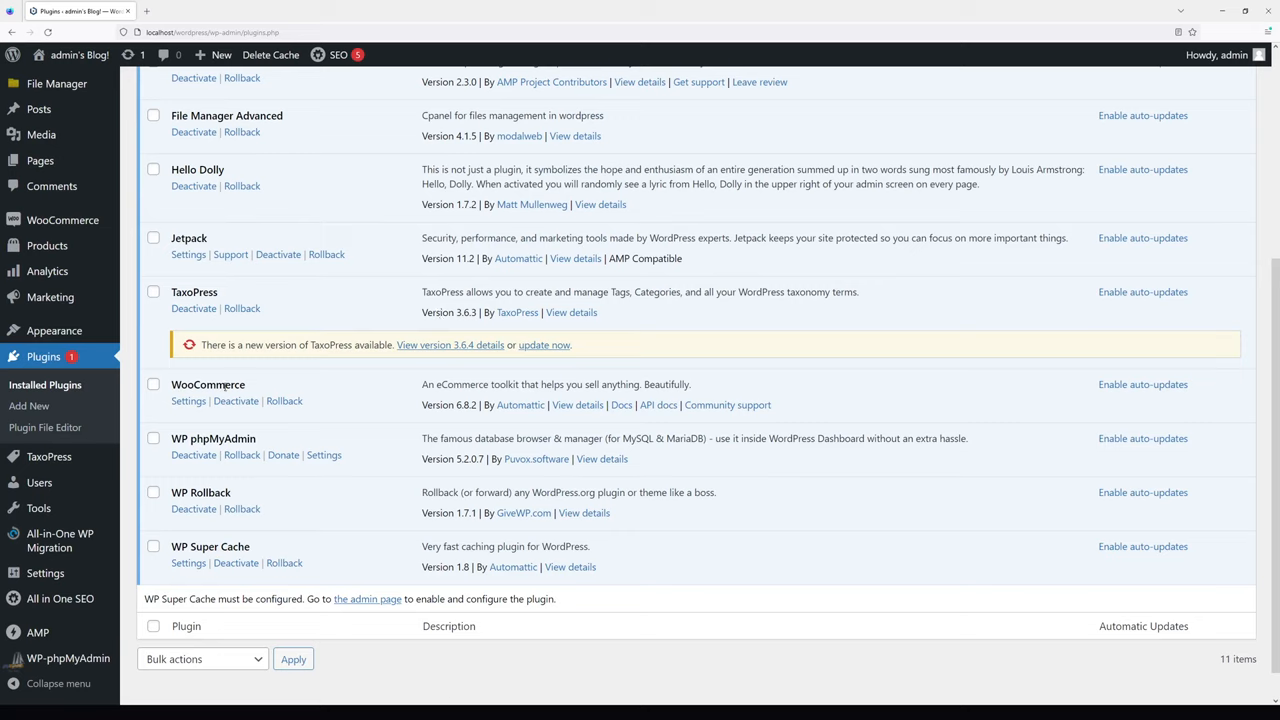
{"action": "mouse_move", "coordinate": [284, 400]}
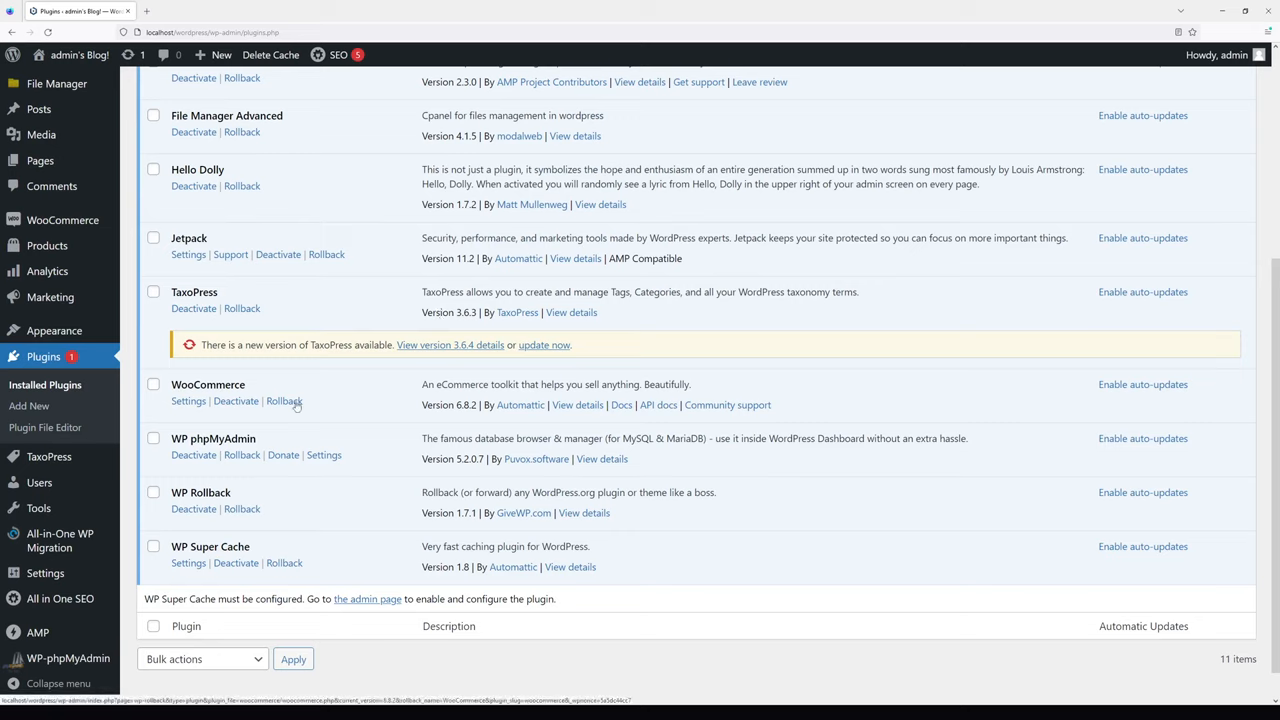
- Start a WooCommerce rollback with version 6.8.1 chosen, bringing up the 6.8.2-to-6.8.1 confirmation
{"action": "left_click", "coordinate": [284, 400]}
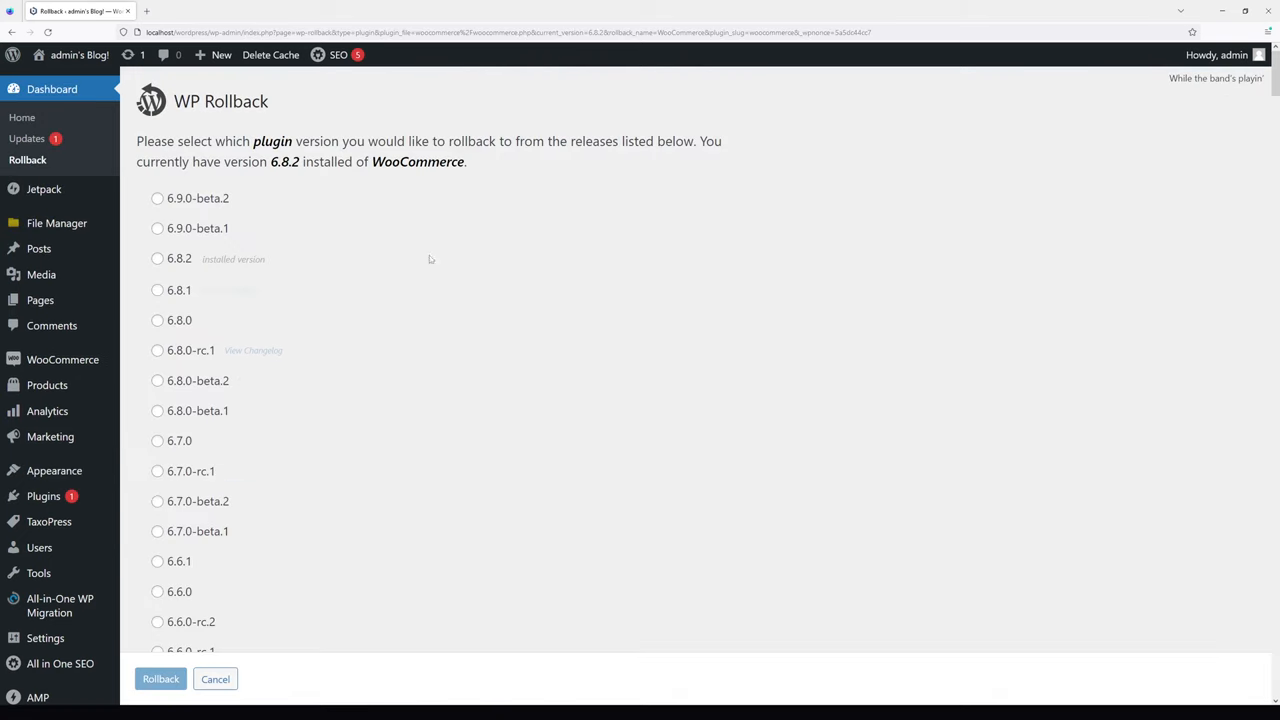
{"action": "mouse_move", "coordinate": [430, 260]}
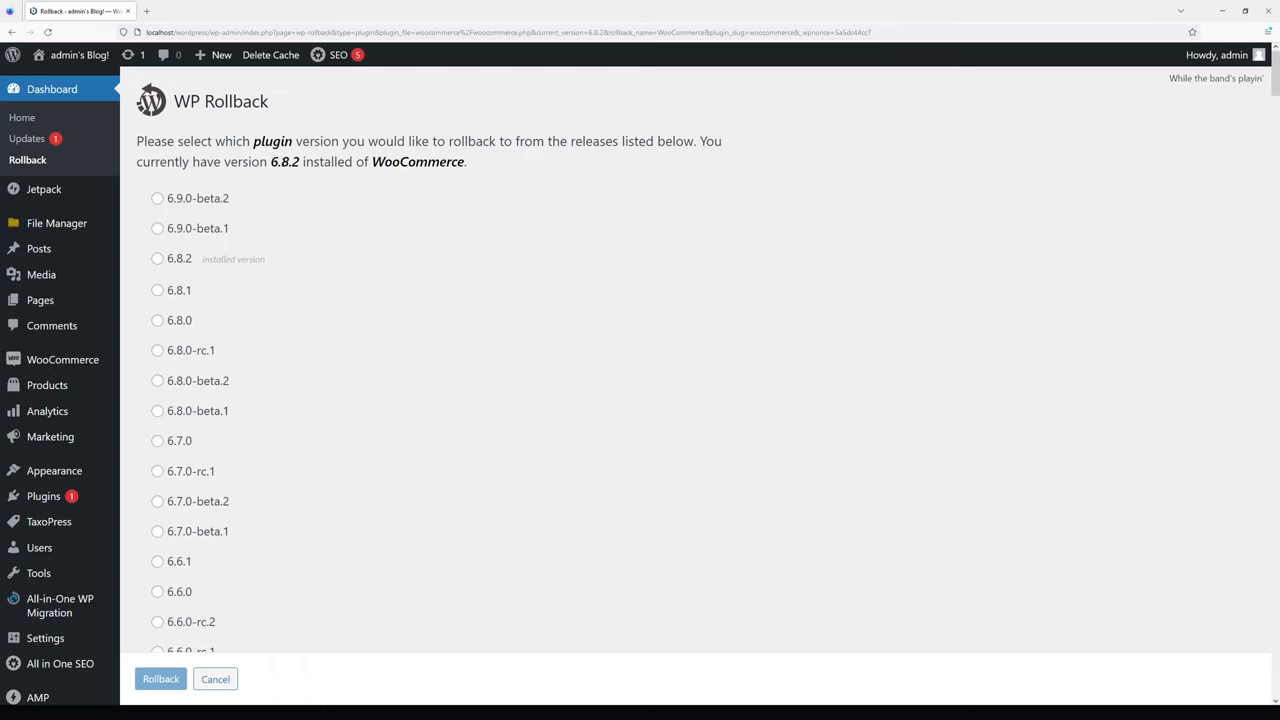
{"action": "mouse_move", "coordinate": [196, 284]}
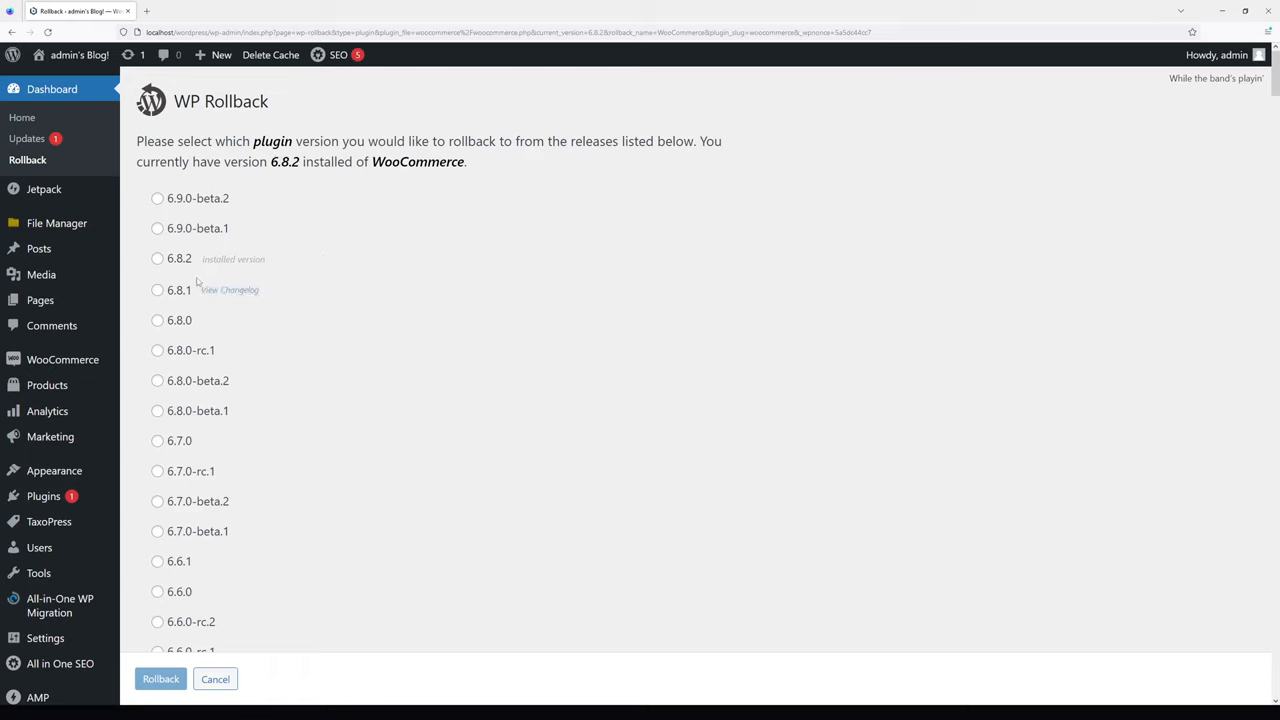
{"action": "mouse_move", "coordinate": [180, 300]}
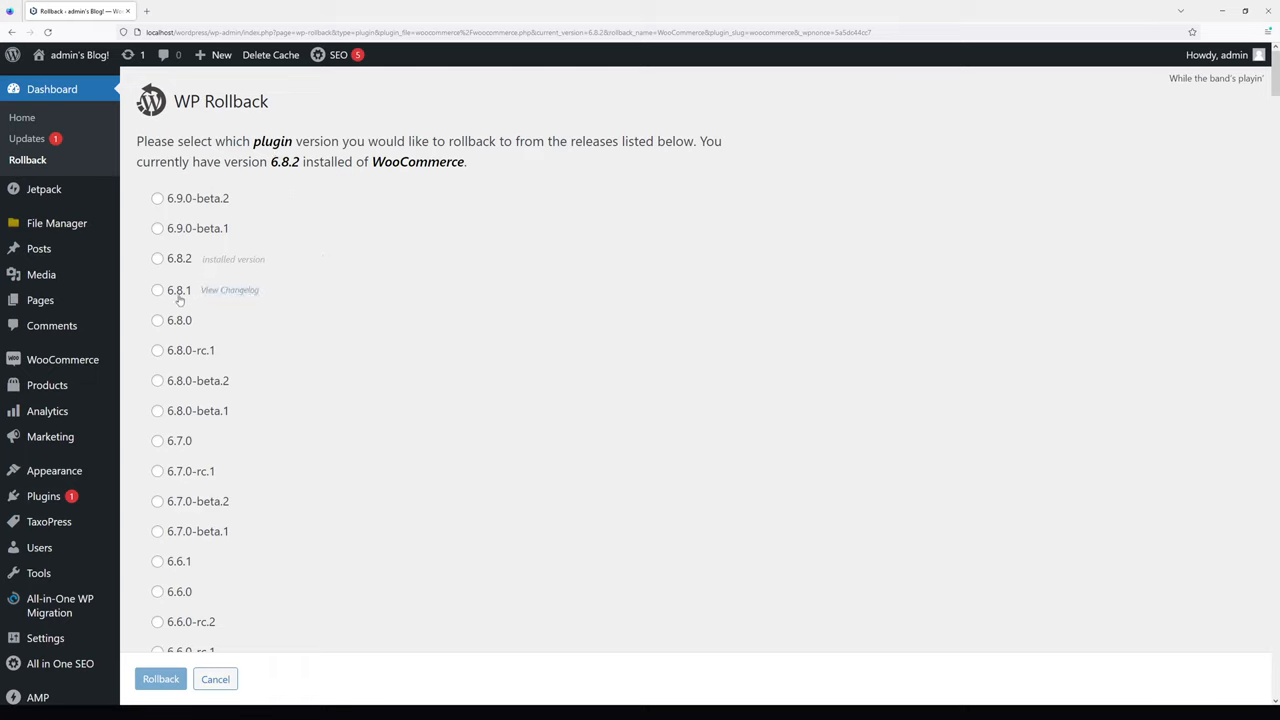
{"action": "left_click", "coordinate": [156, 290]}
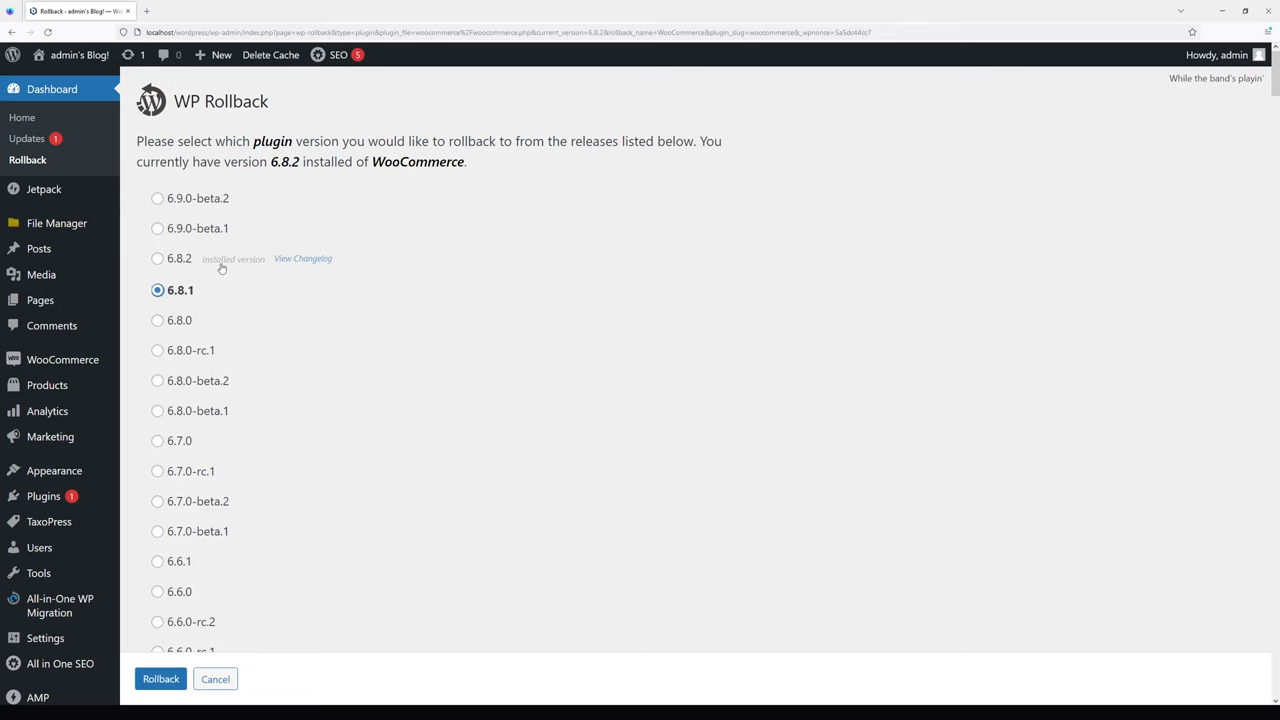
{"action": "left_click", "coordinate": [160, 680]}
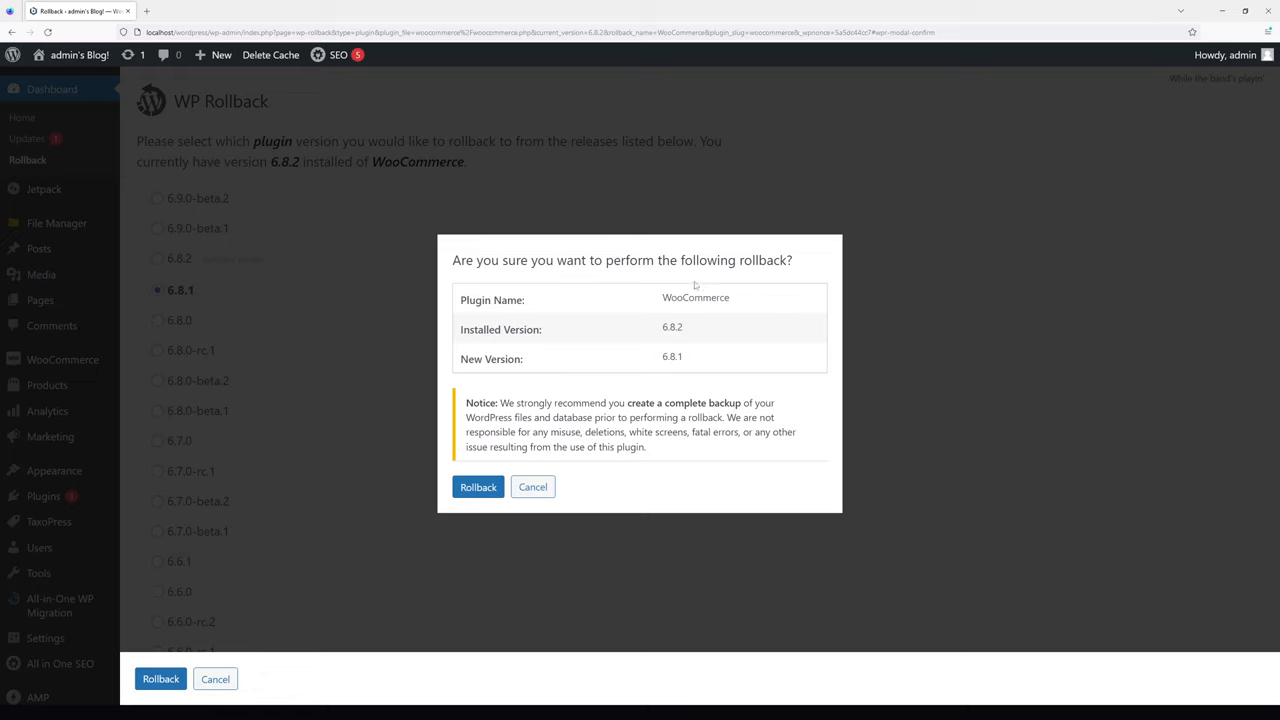
{"action": "mouse_move", "coordinate": [444, 216]}
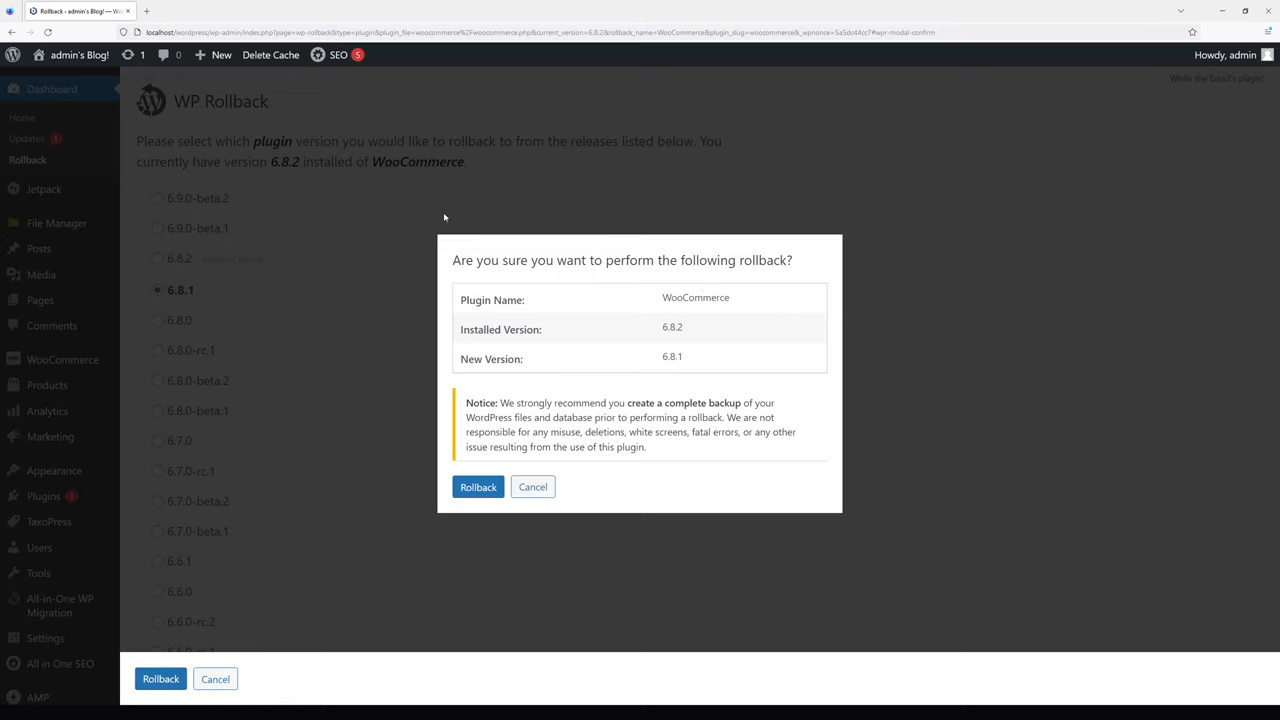
{"action": "mouse_move", "coordinate": [466, 344]}
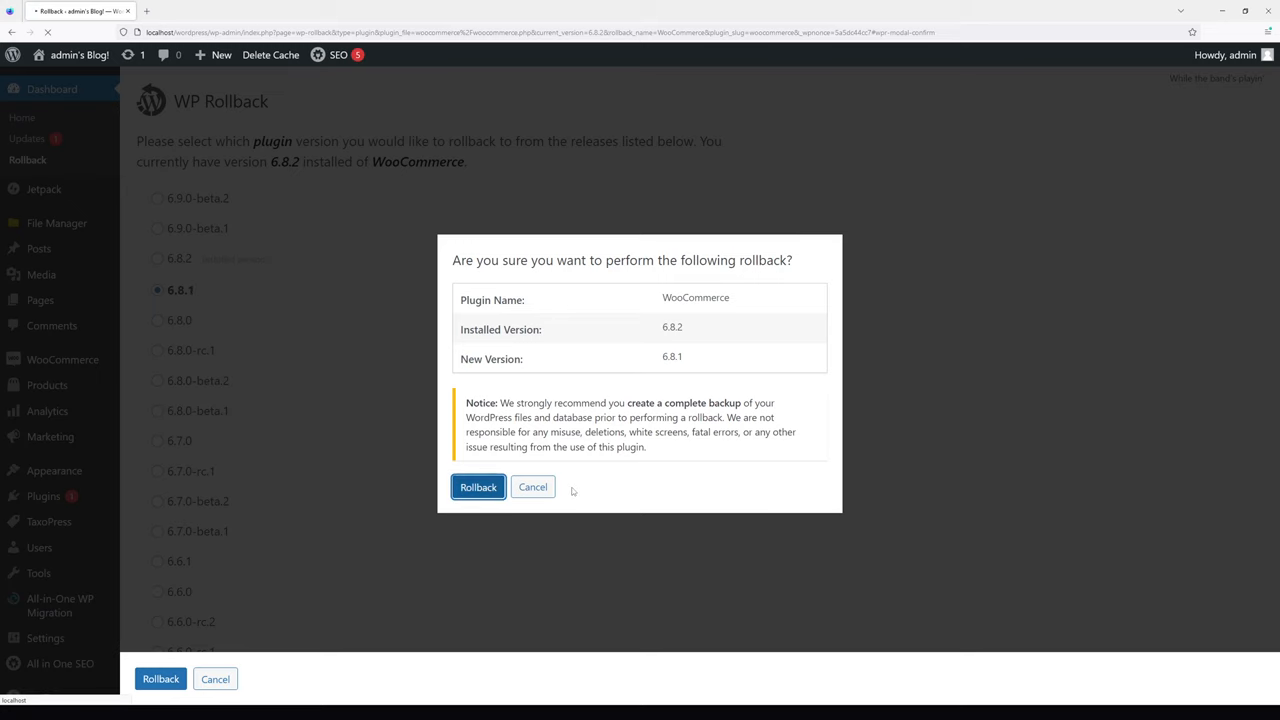
- Confirm rolling WooCommerce back to 6.8.1 and return to the Installed Plugins list
{"action": "left_click", "coordinate": [478, 488]}
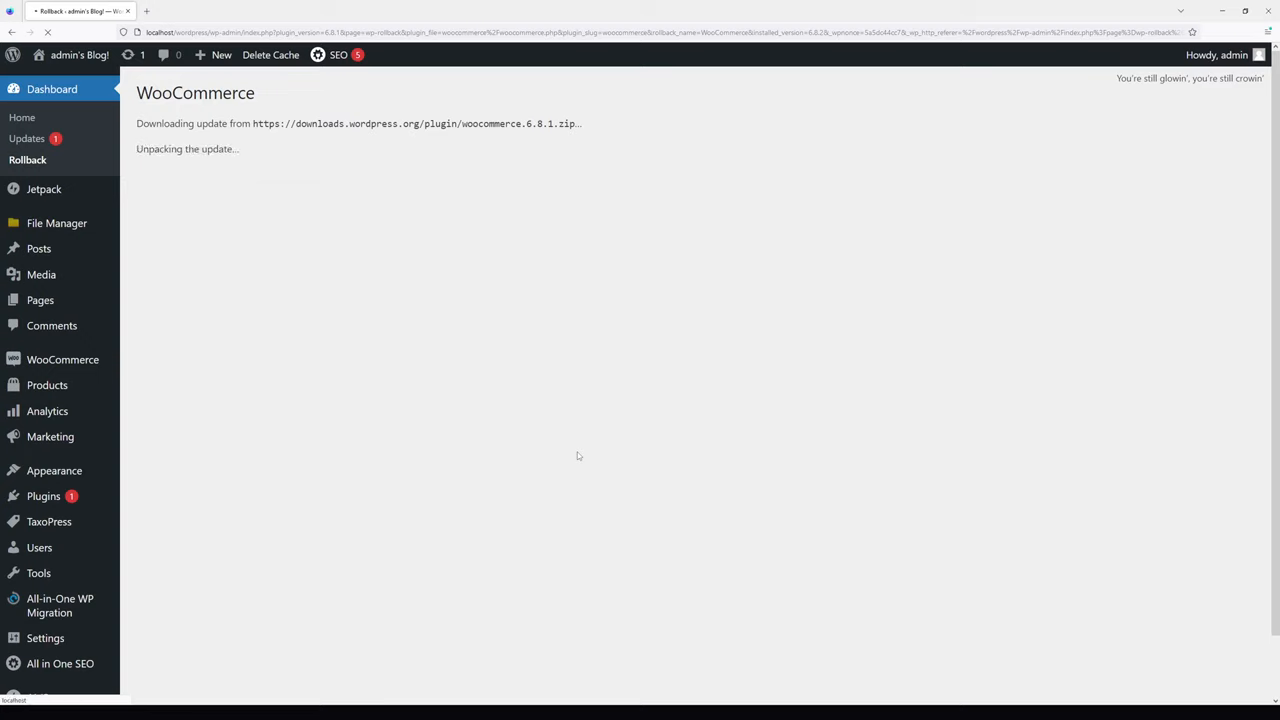
{"action": "mouse_move", "coordinate": [460, 160]}
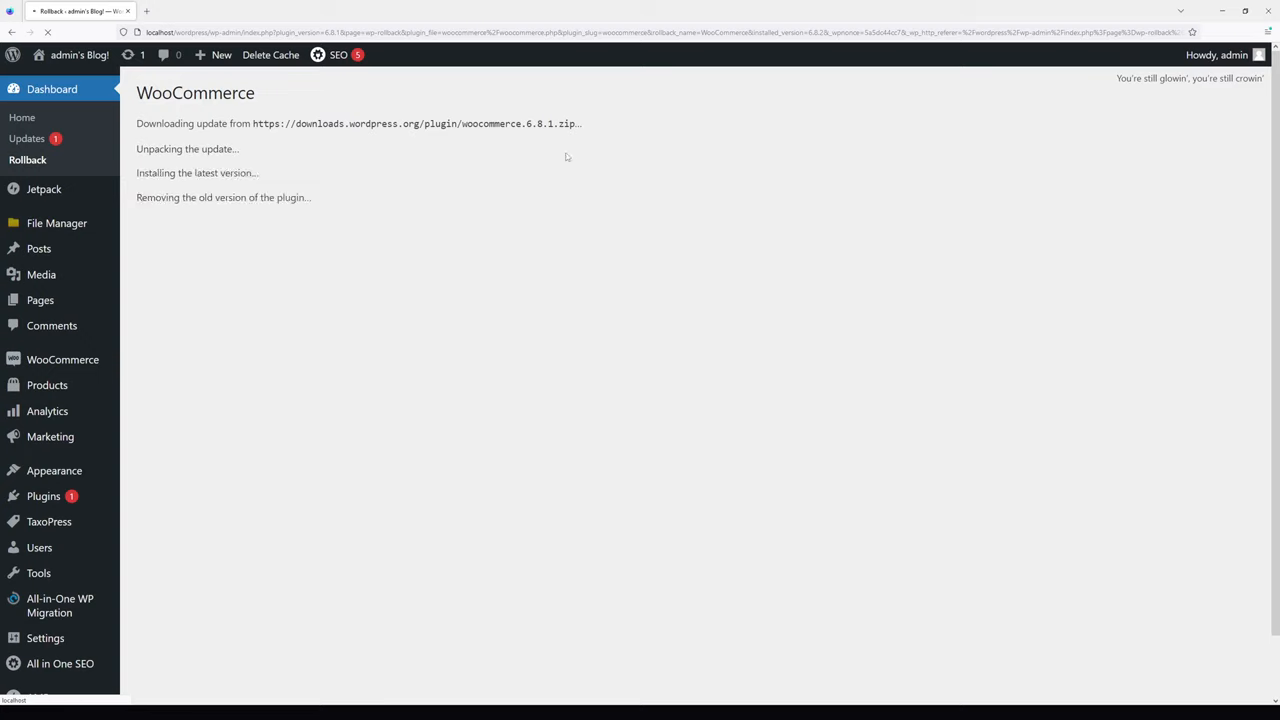
{"action": "mouse_move", "coordinate": [312, 238]}
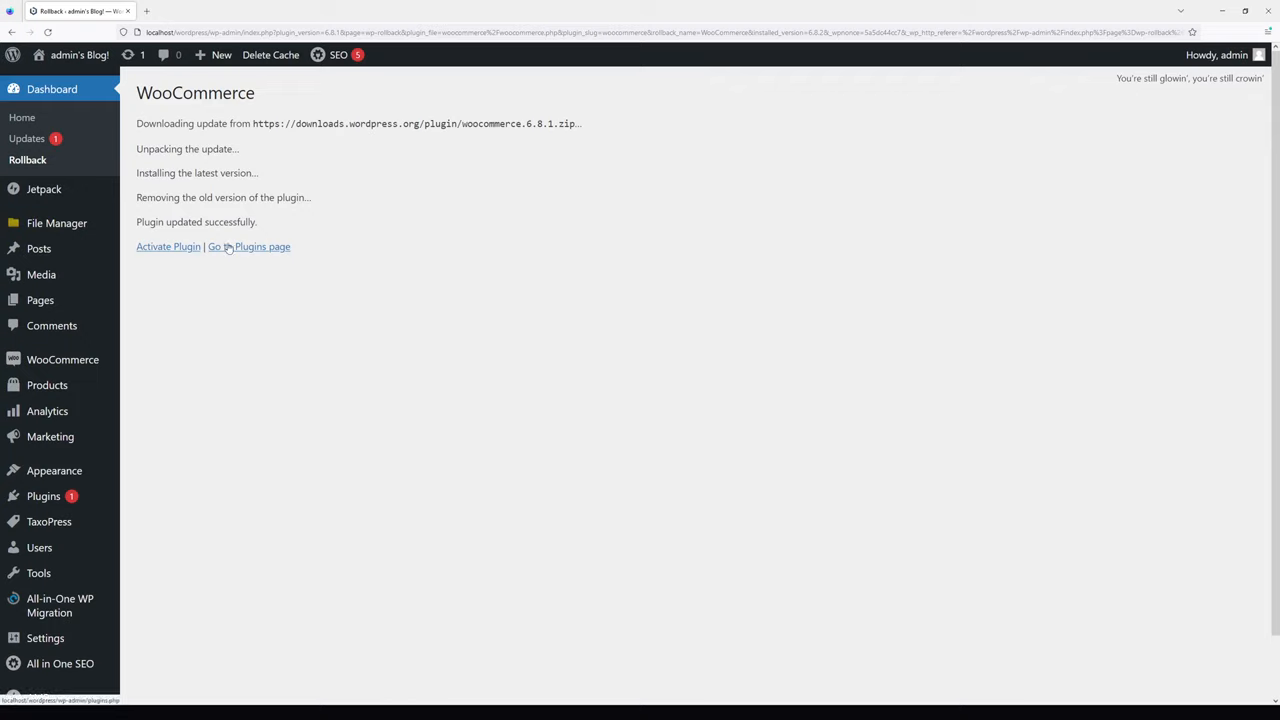
{"action": "left_click", "coordinate": [248, 248]}
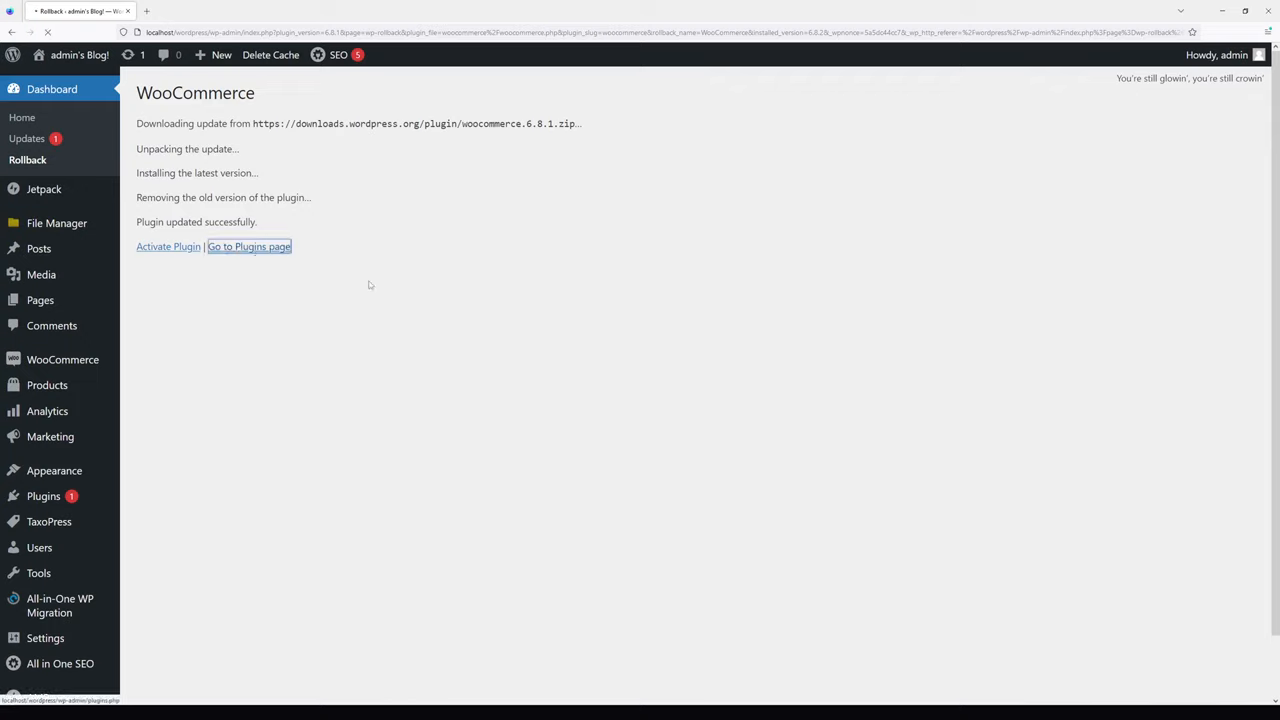
{"action": "left_click", "coordinate": [248, 248]}
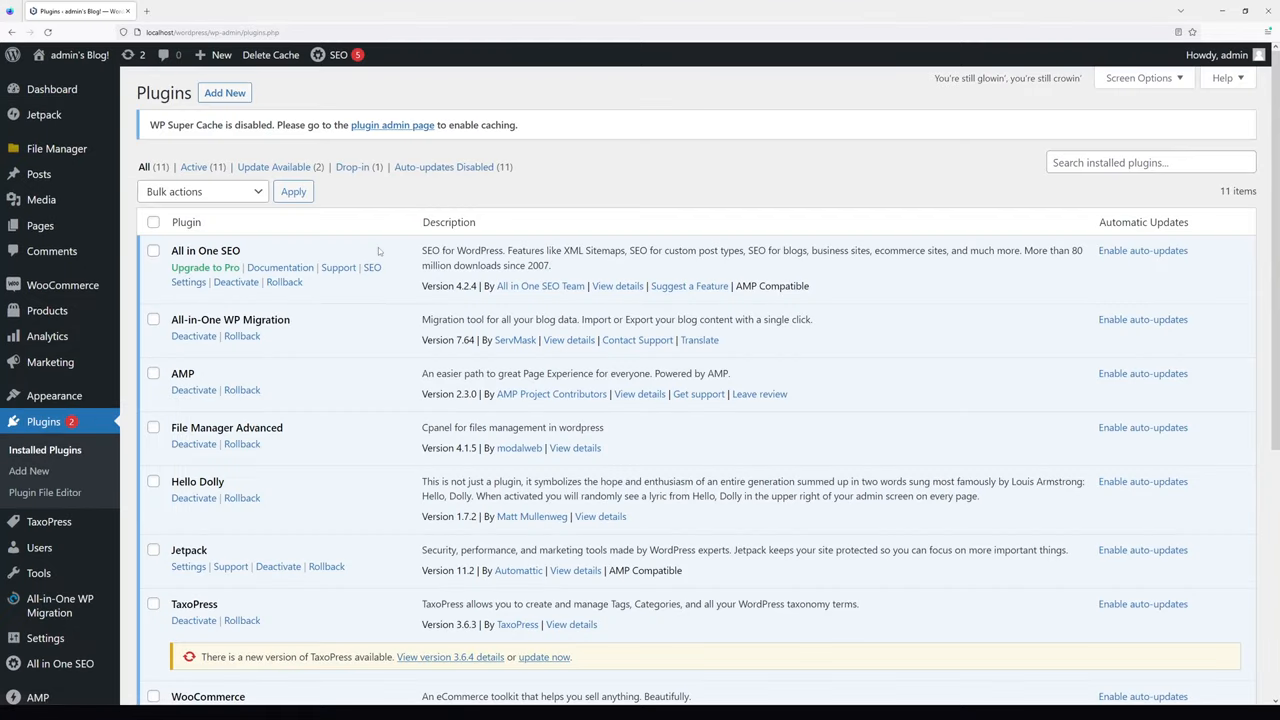
{"action": "scroll", "scroll_direction": "down", "scroll_amount": 3}
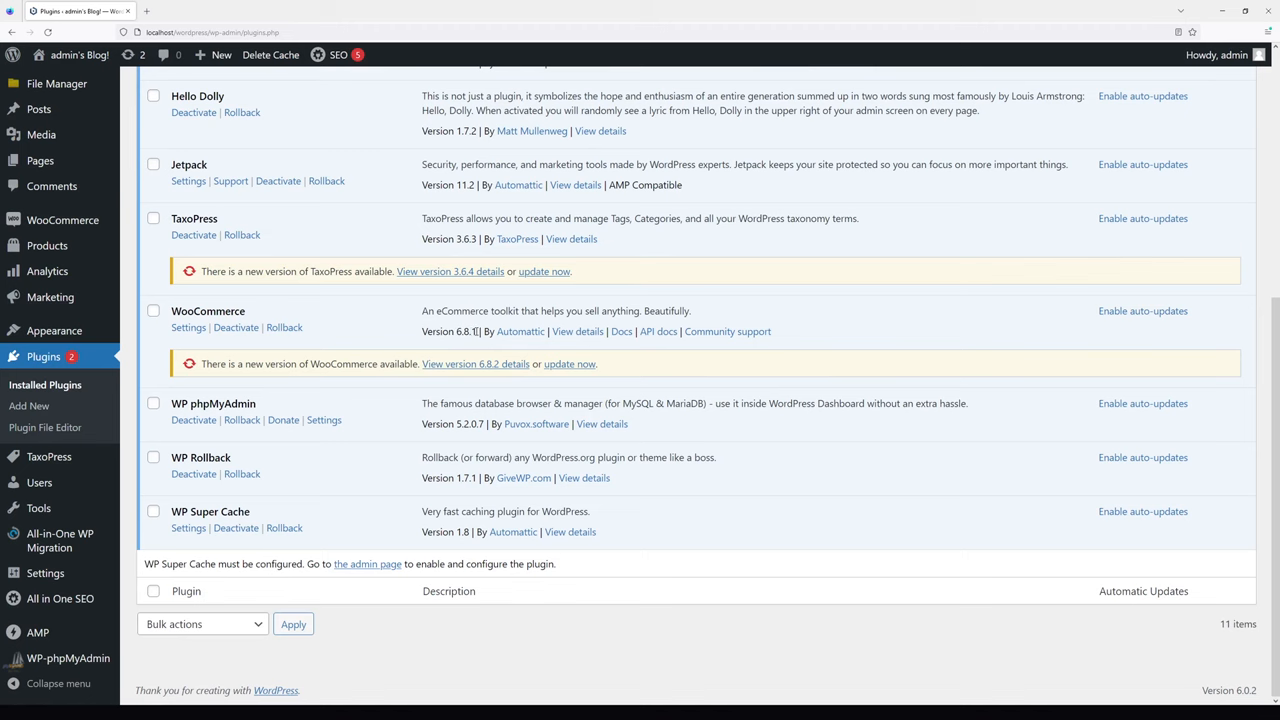
{"action": "scroll", "scroll_direction": "up", "scroll_amount": 3}
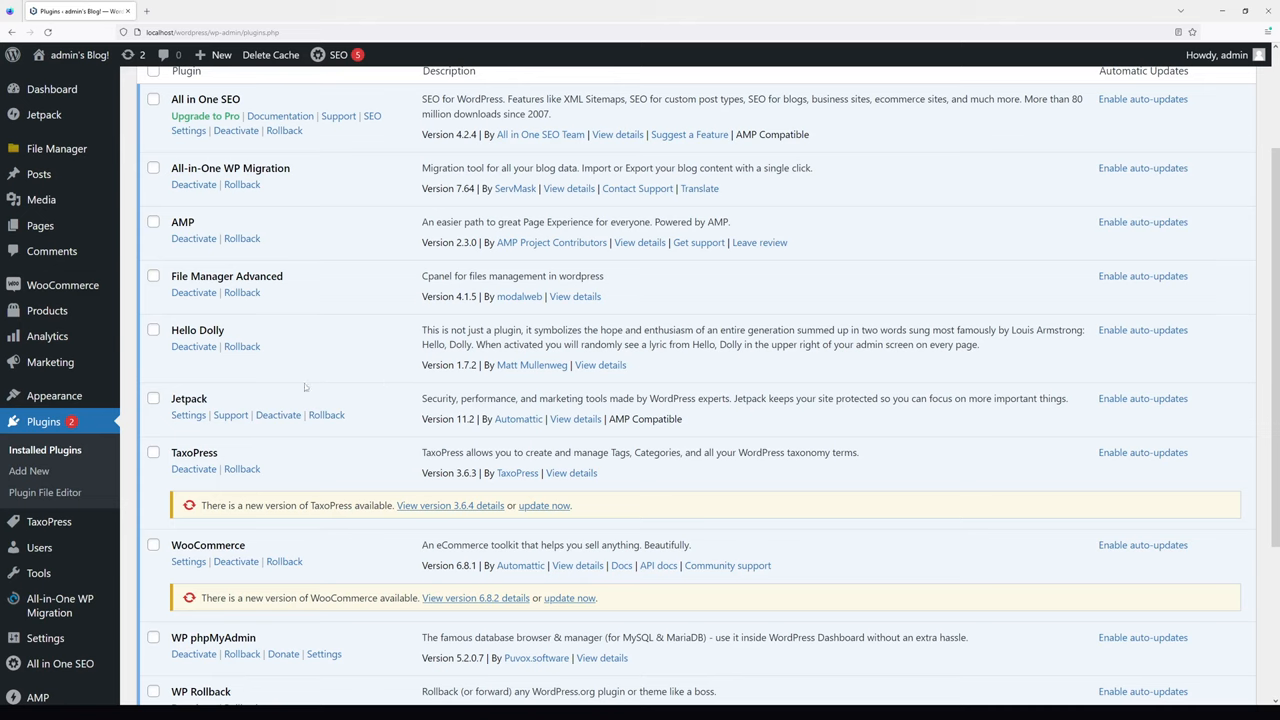
{"action": "mouse_move", "coordinate": [54, 396]}
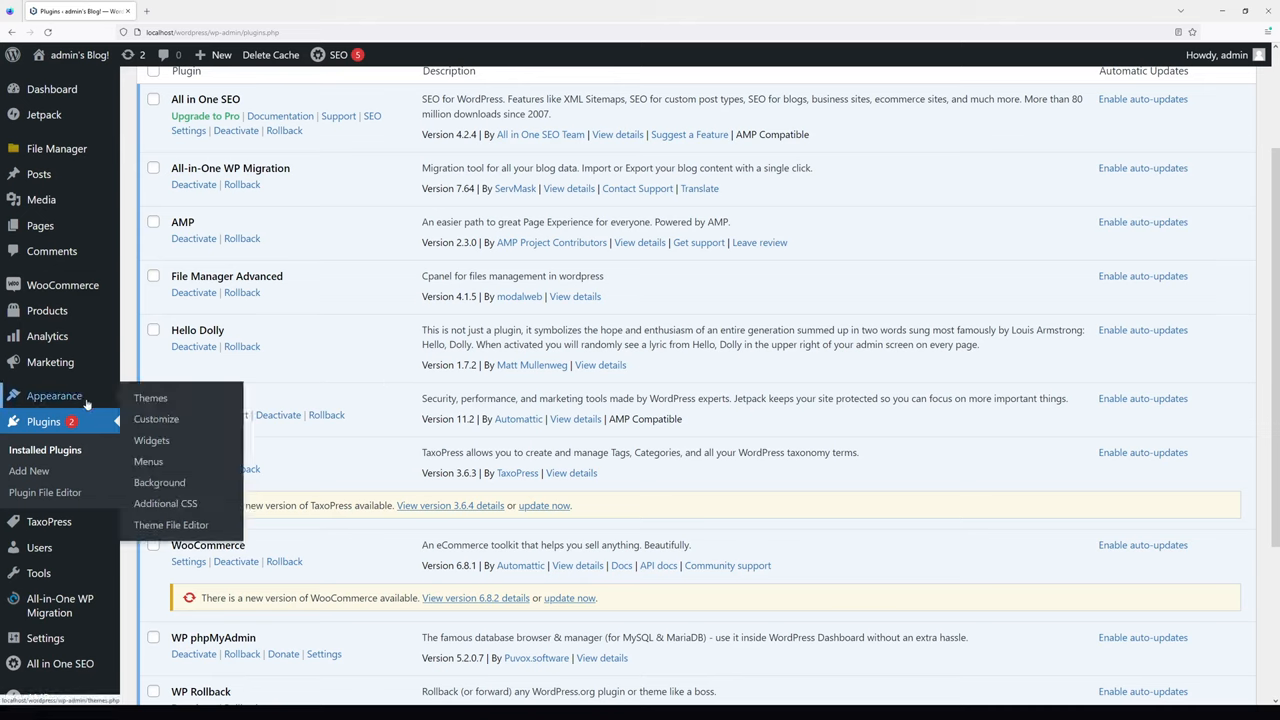
{"action": "mouse_move", "coordinate": [150, 396]}
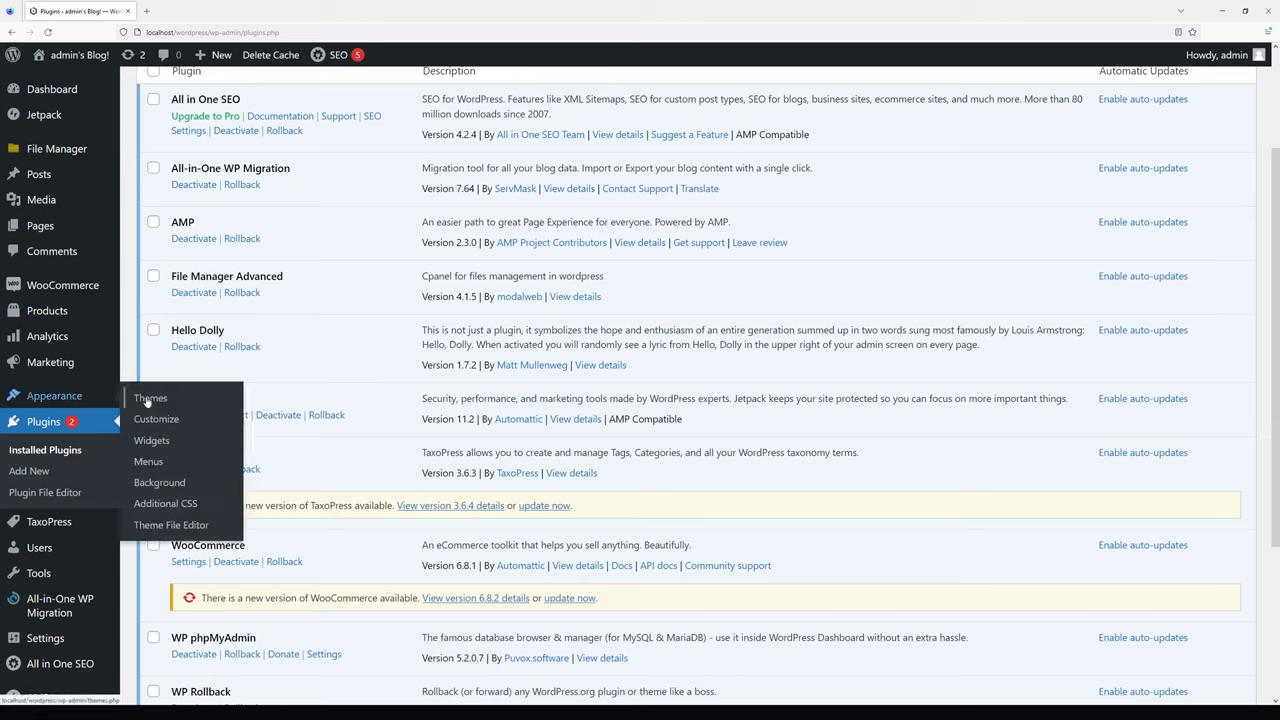
- From Twenty Twenty's theme details, start a rollback listing versions 1.0 through 2.0
{"action": "left_click", "coordinate": [150, 396]}
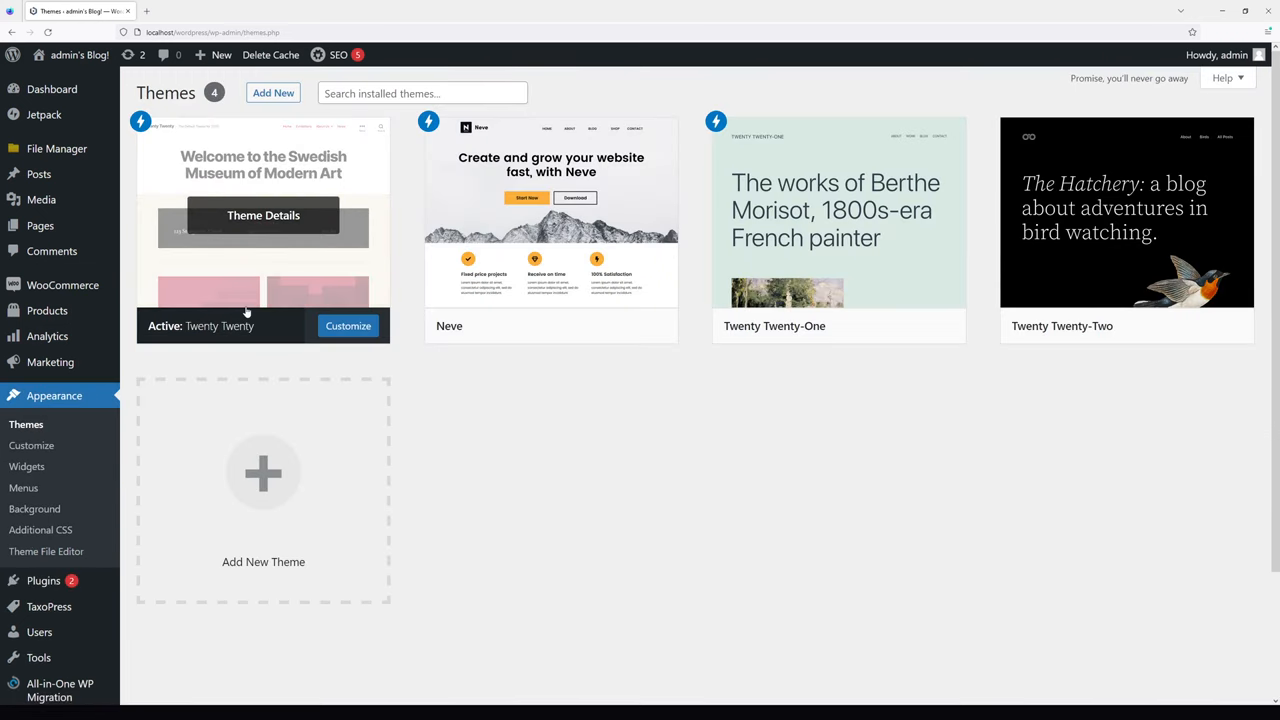
{"action": "mouse_move", "coordinate": [284, 168]}
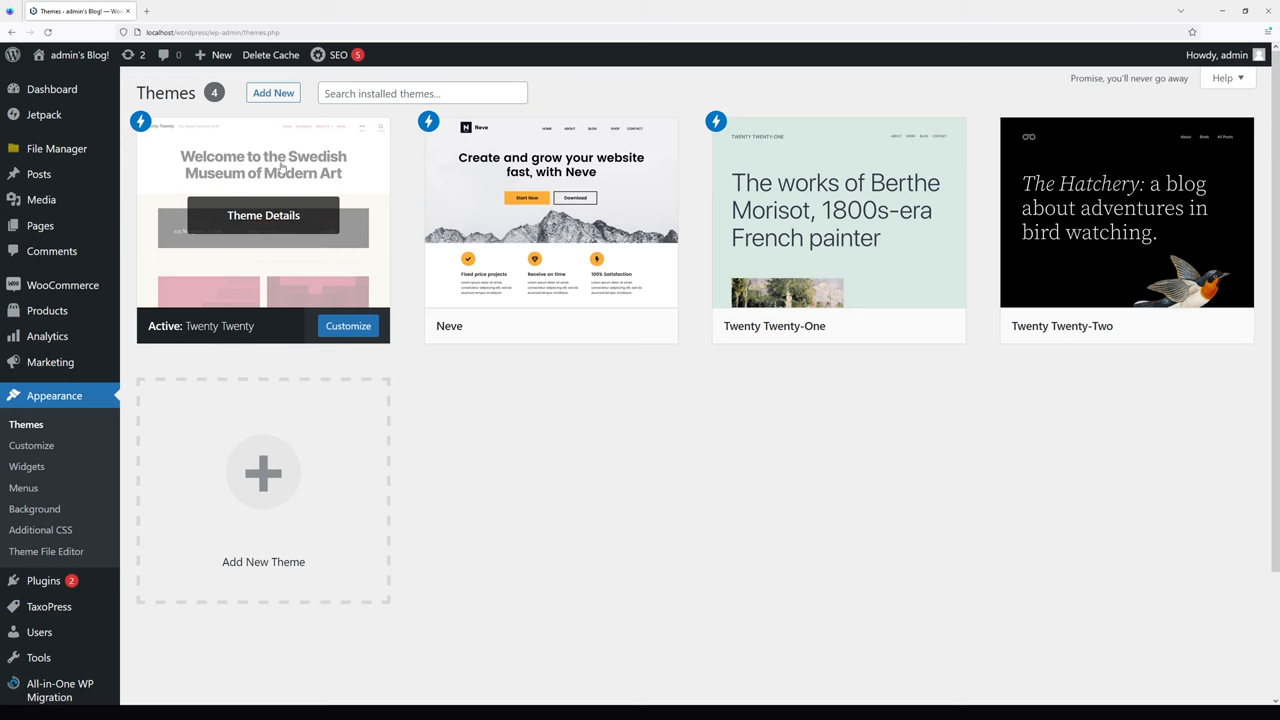
{"action": "left_click", "coordinate": [264, 216]}
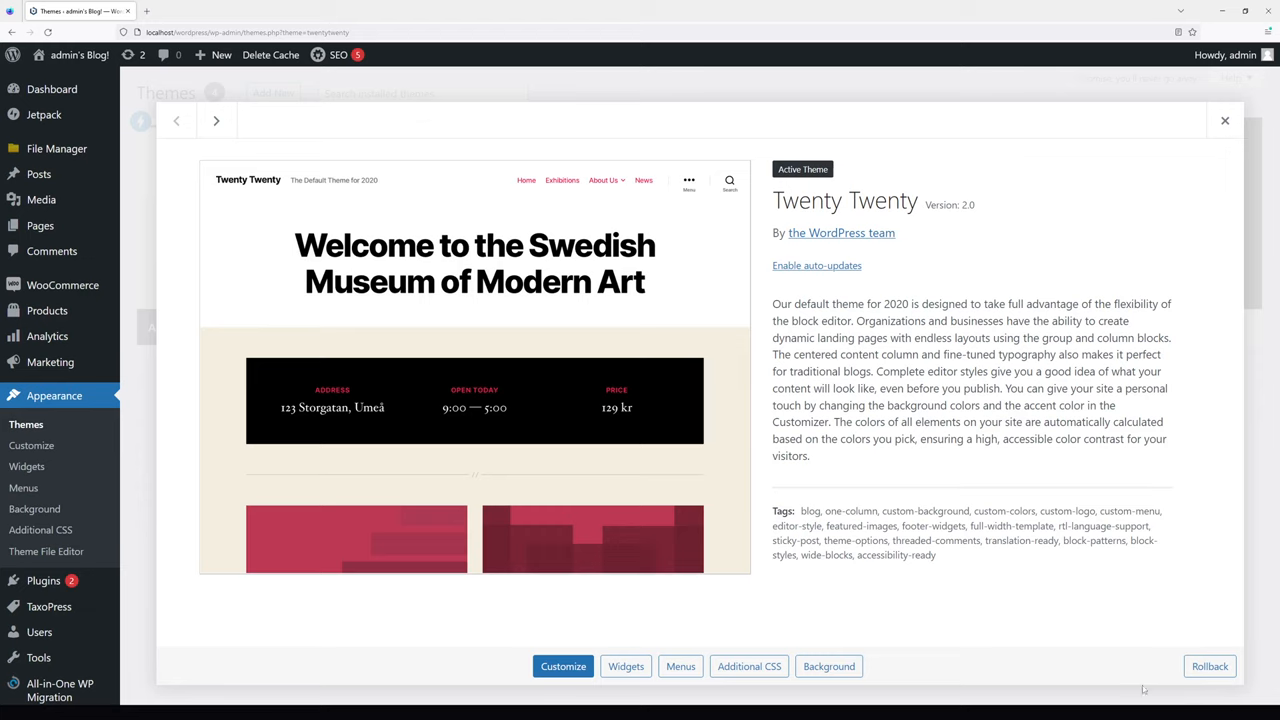
{"action": "mouse_move", "coordinate": [1212, 668]}
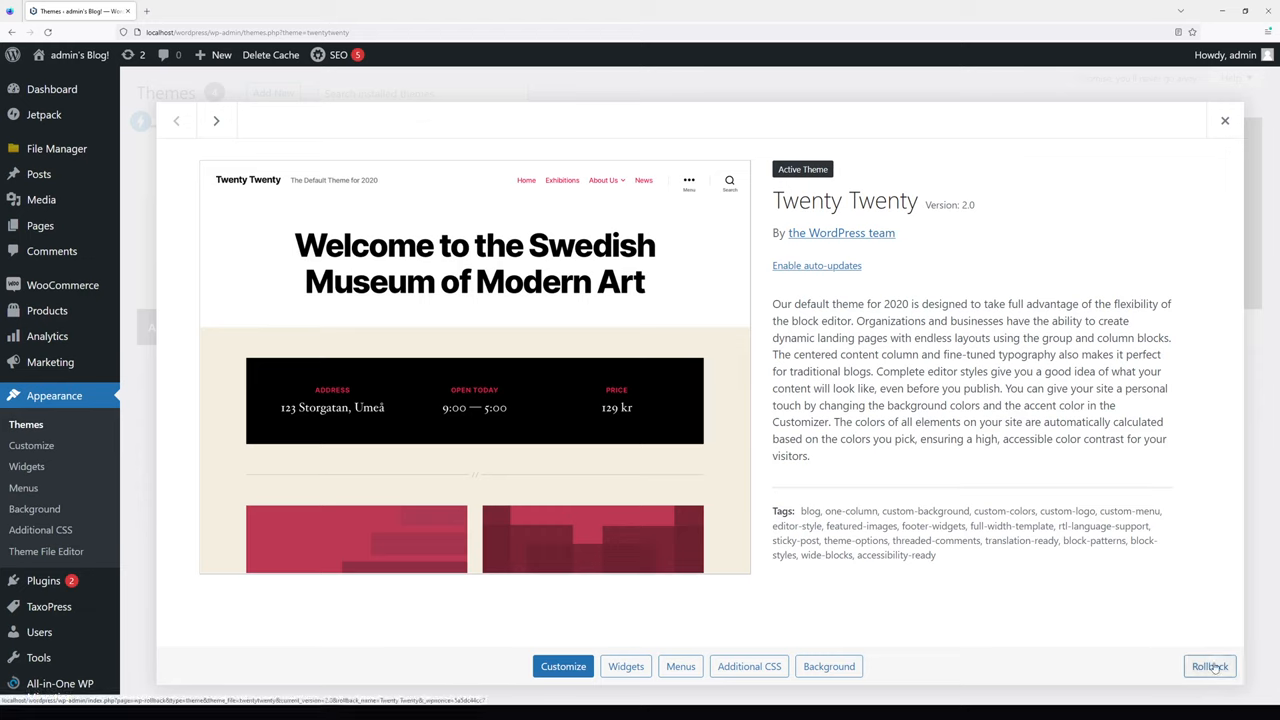
{"action": "left_click", "coordinate": [1212, 668]}
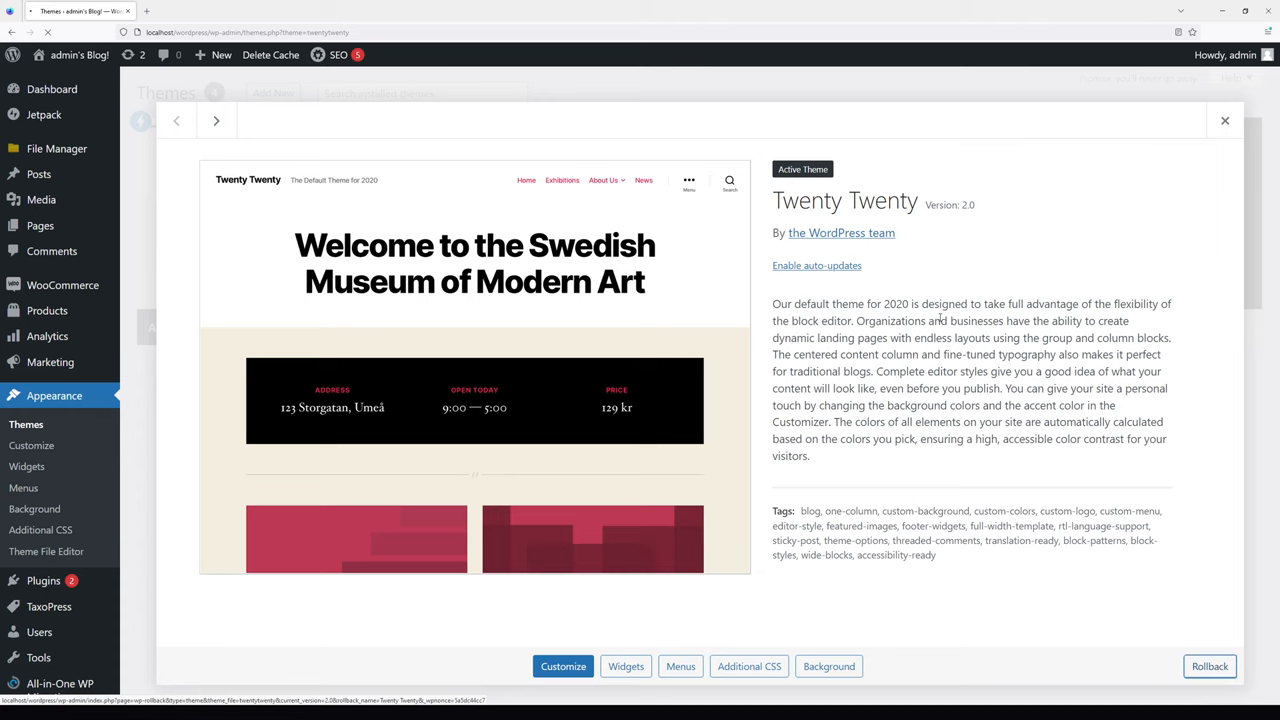
{"action": "left_click", "coordinate": [1210, 666]}
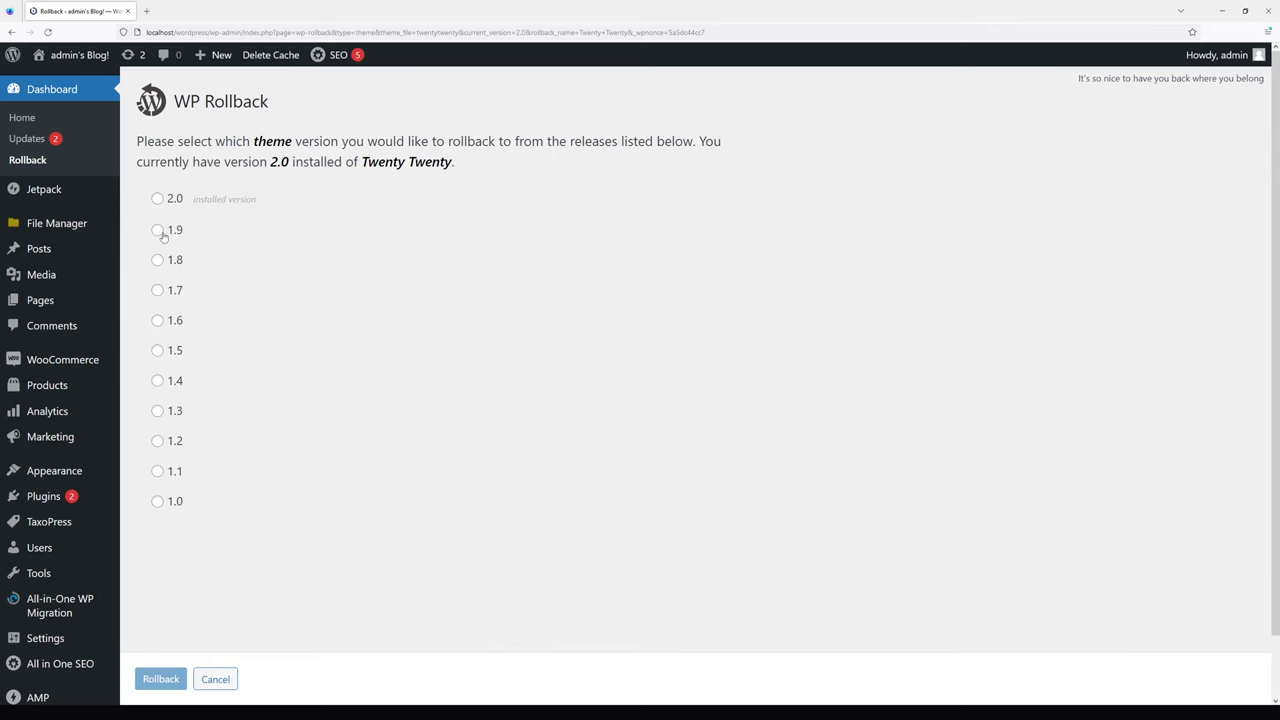
- Roll the Twenty Twenty theme back to version 1.9 and confirm it
{"action": "left_click", "coordinate": [156, 228]}
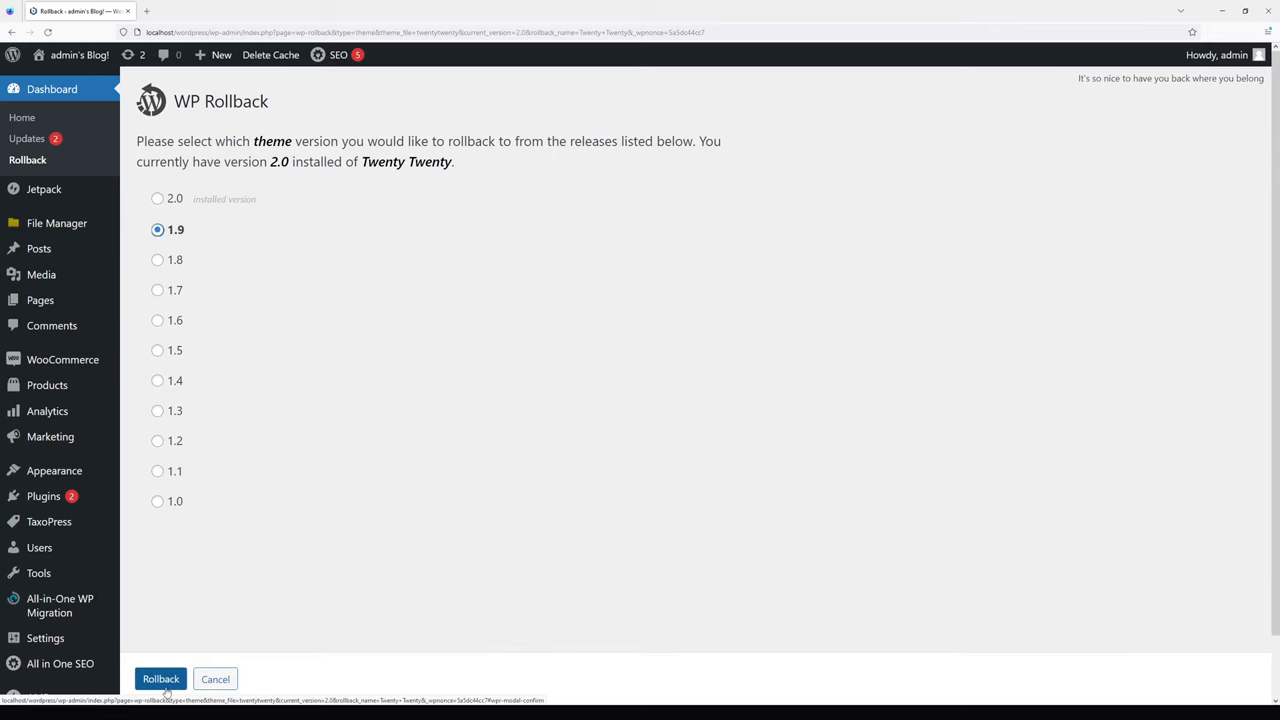
{"action": "left_click", "coordinate": [160, 678]}
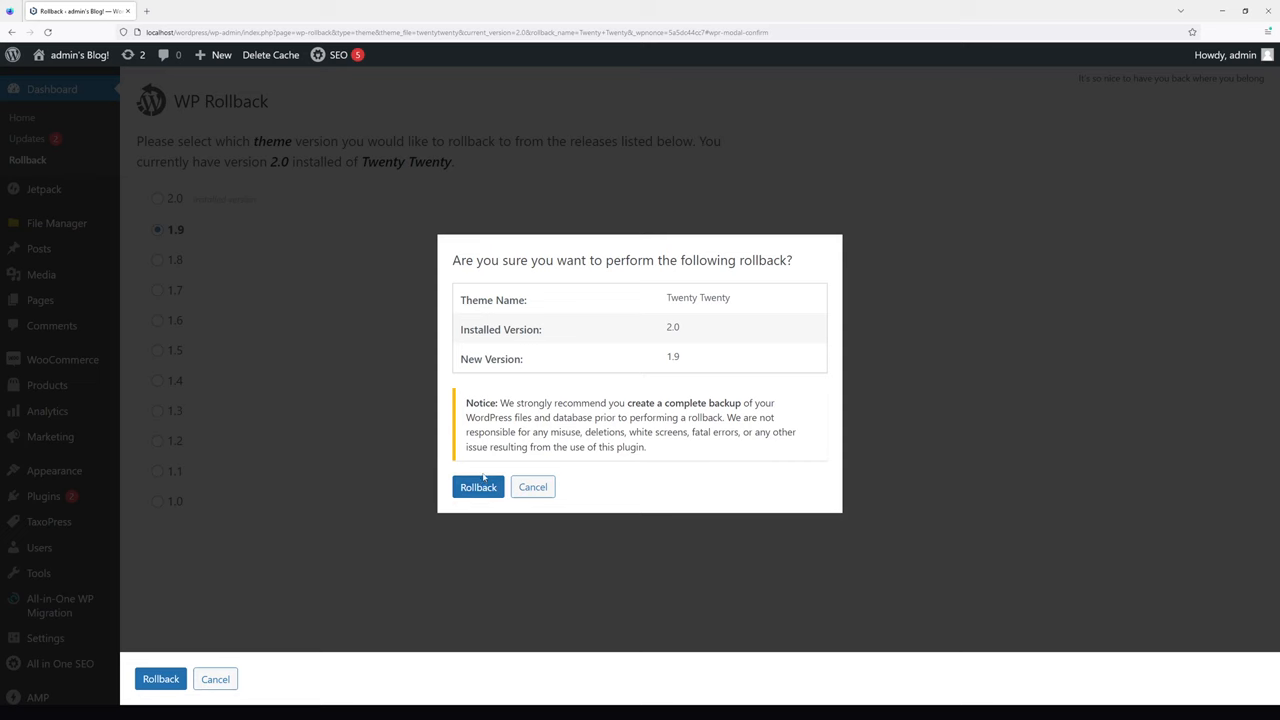
{"action": "left_click", "coordinate": [476, 486]}
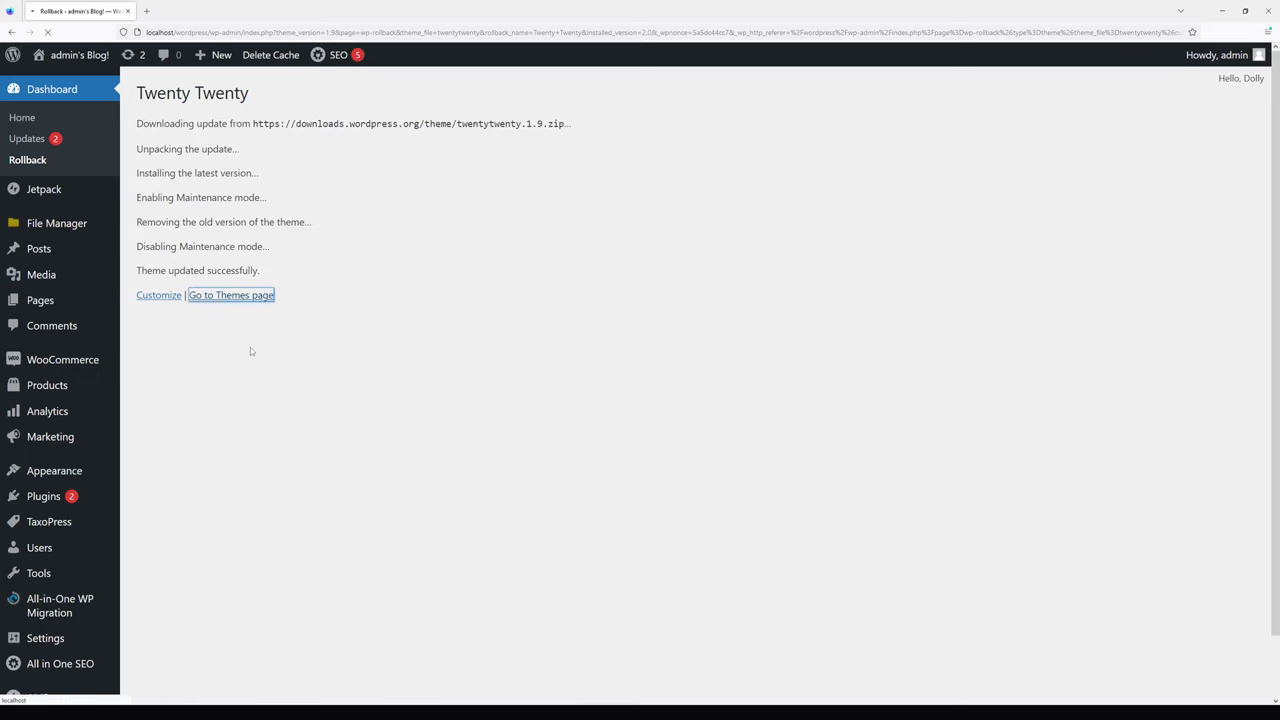
- Check Twenty Twenty's theme details showing it is now active at version 1.9
{"action": "left_click", "coordinate": [232, 294]}
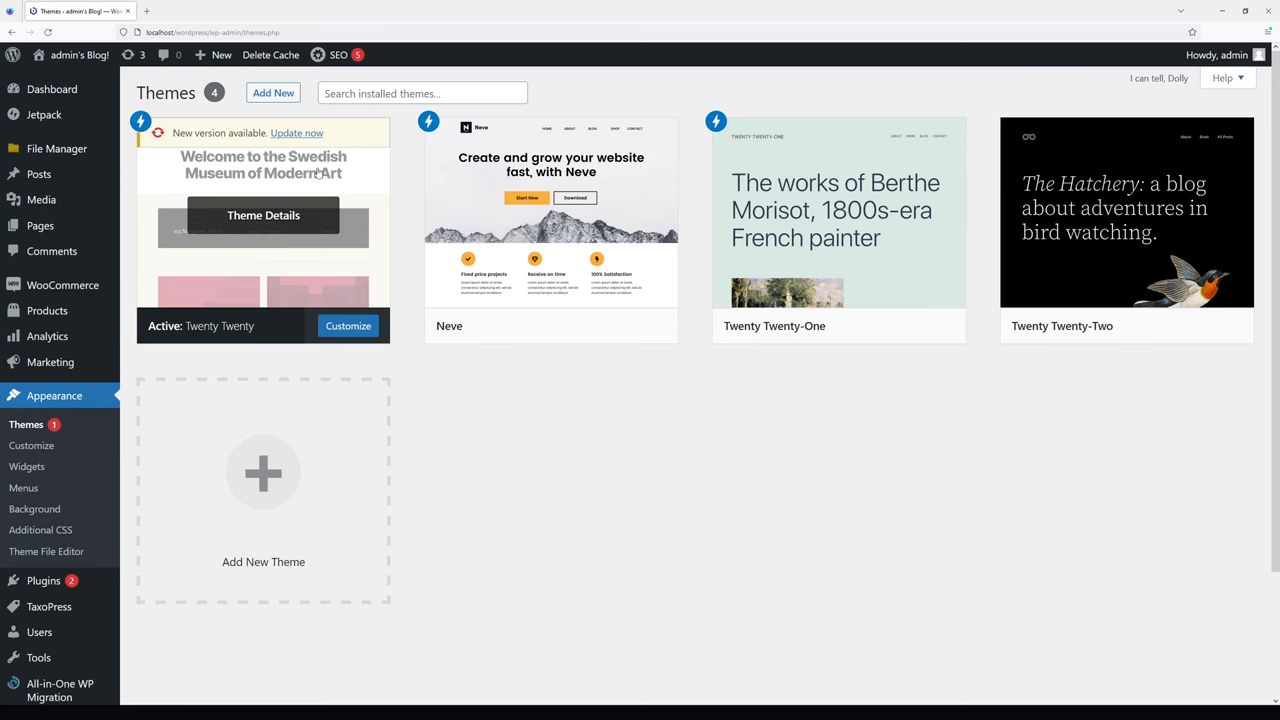
{"action": "left_click", "coordinate": [264, 216]}
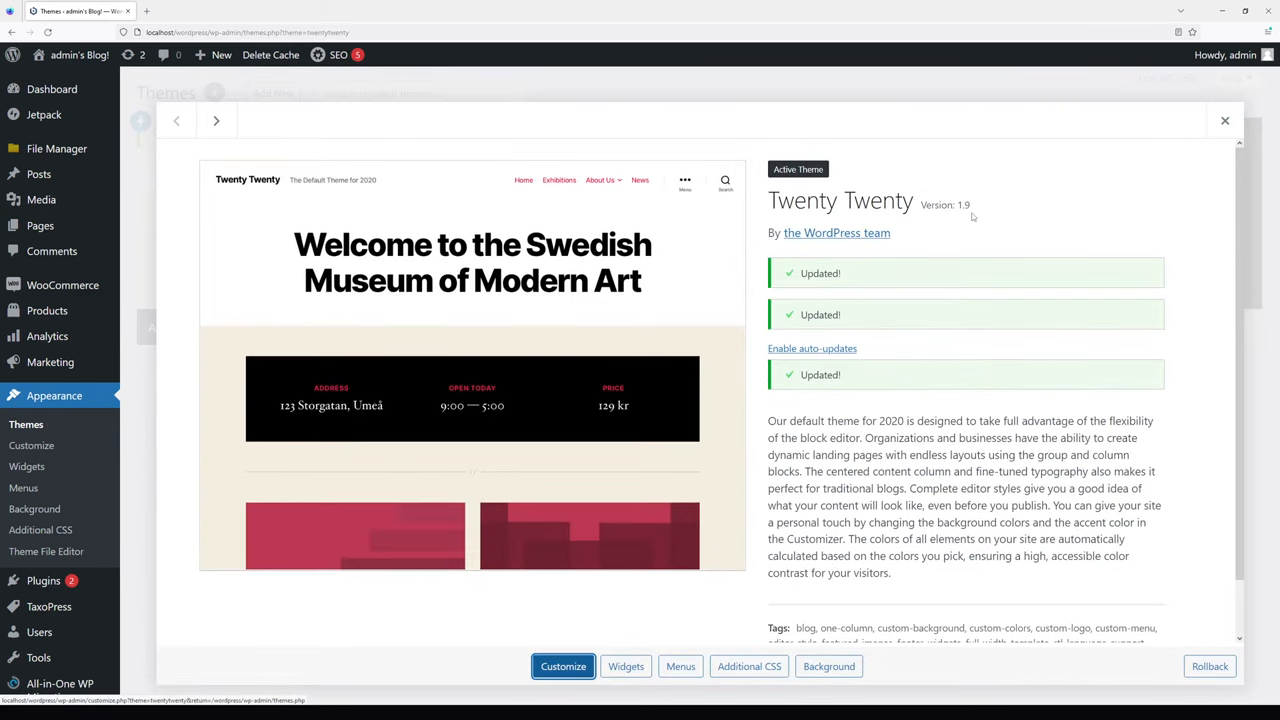
{"action": "mouse_move", "coordinate": [906, 176]}
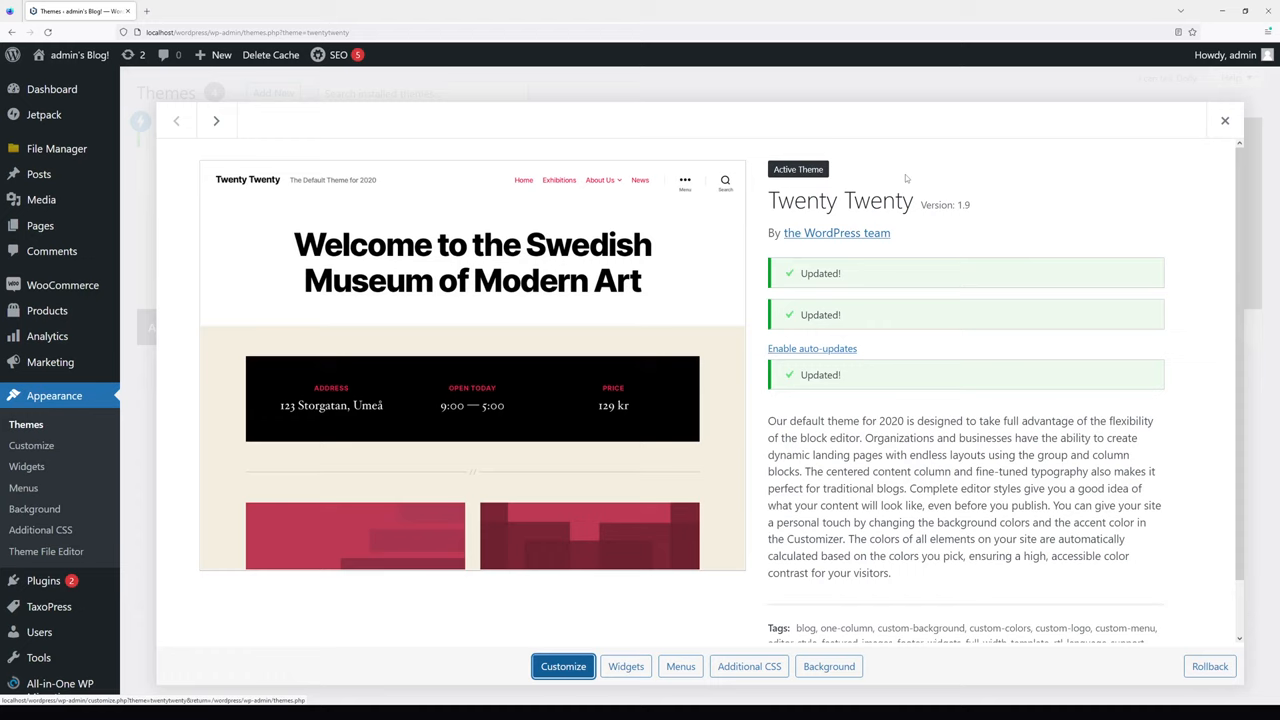